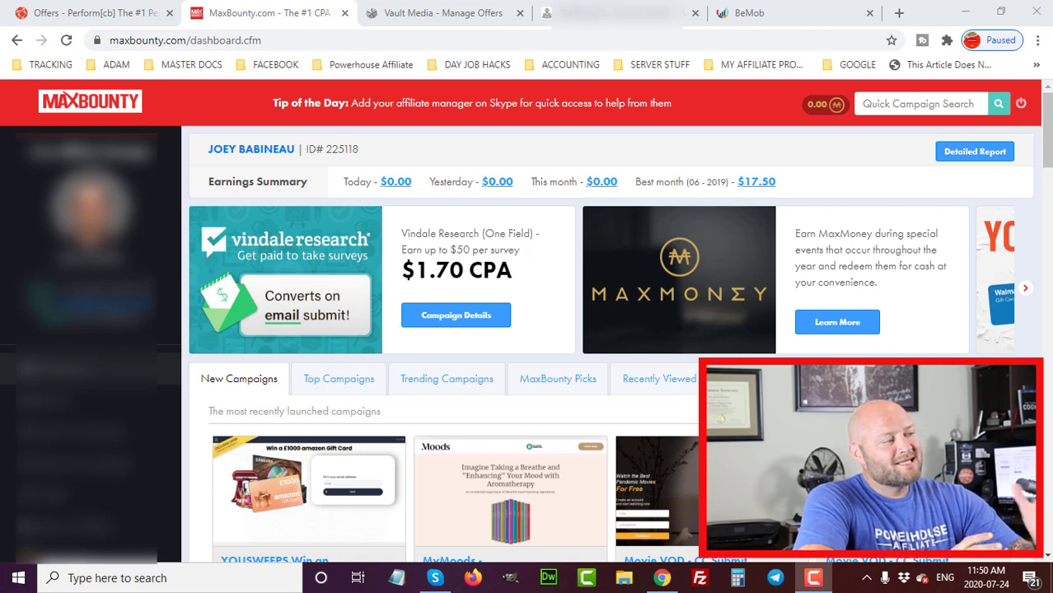
# Open Search Campaigns from the sidebar to list campaigns with their CPA types and rates
pyautogui.click(1025, 287)
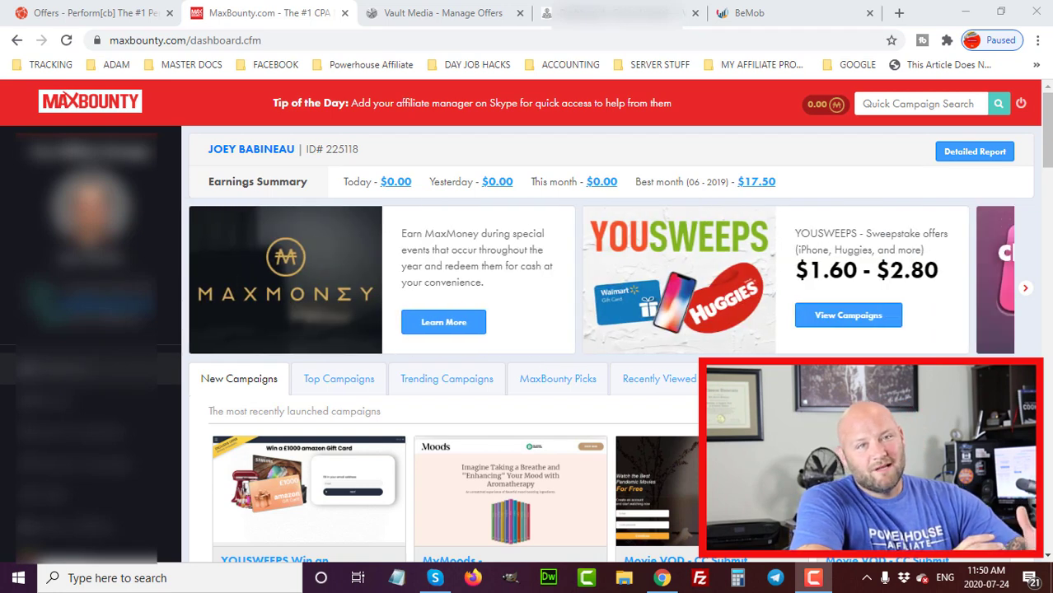
pyautogui.click(1025, 288)
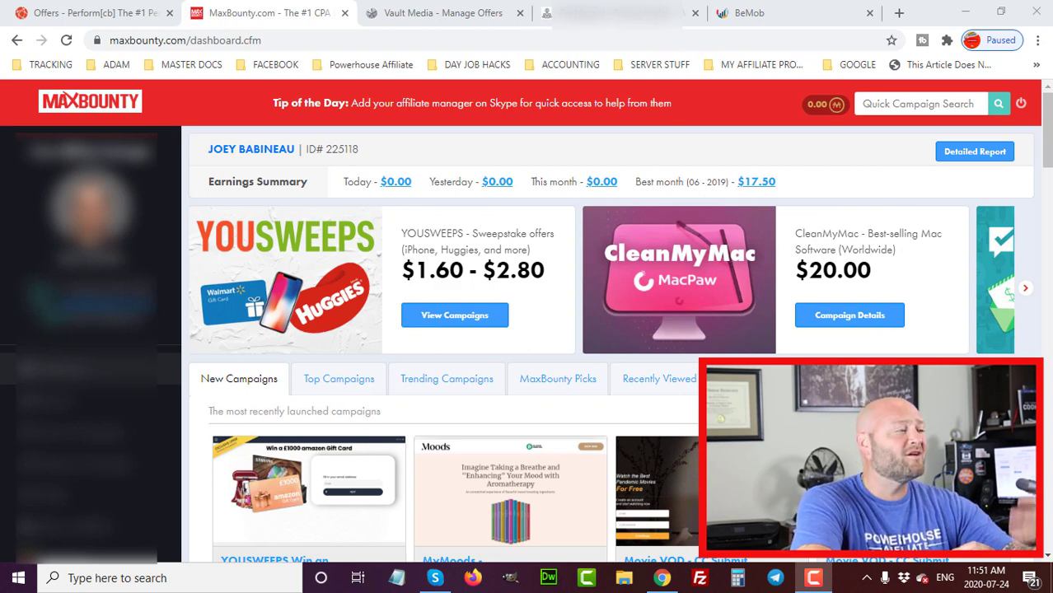
pyautogui.click(1025, 288)
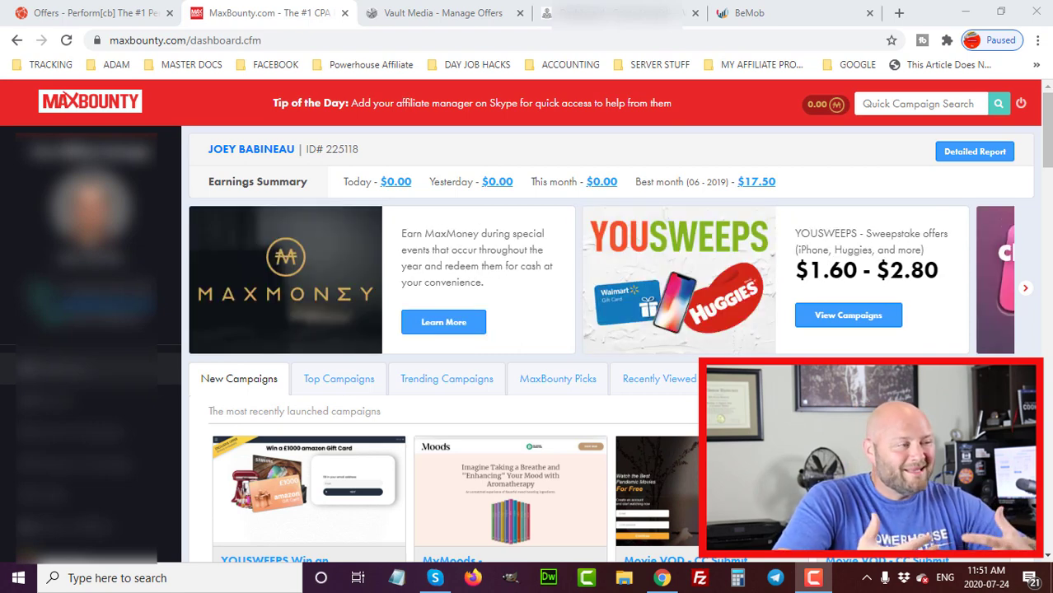
pyautogui.click(1026, 287)
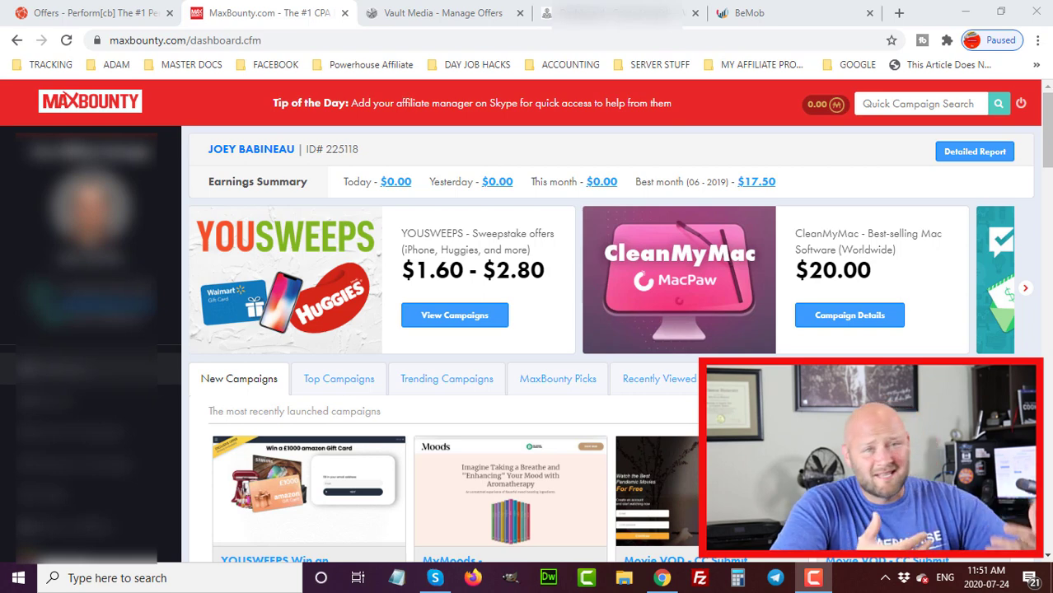
pyautogui.click(1025, 288)
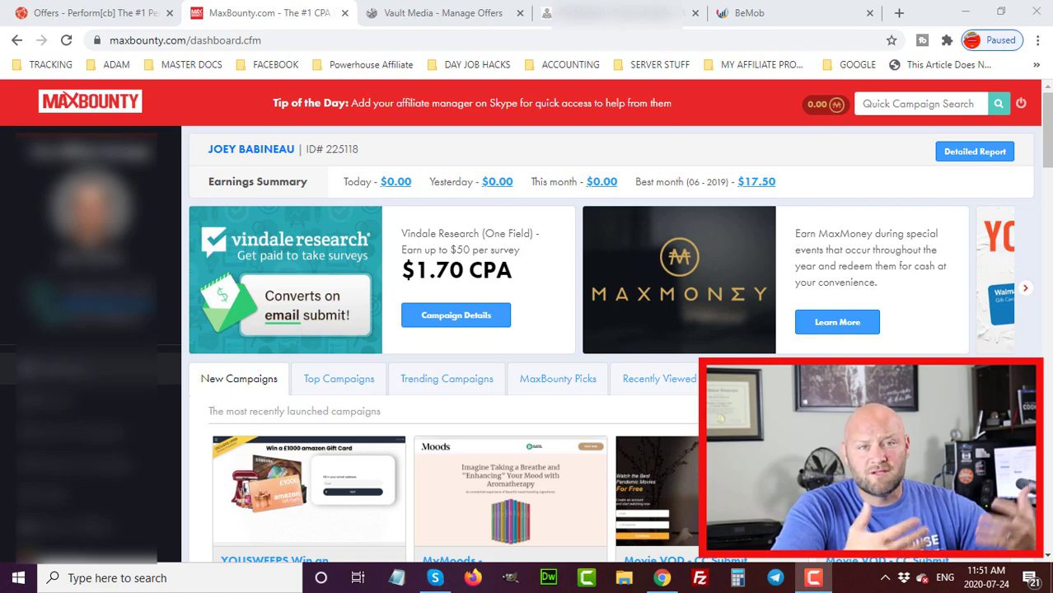
pyautogui.click(1025, 288)
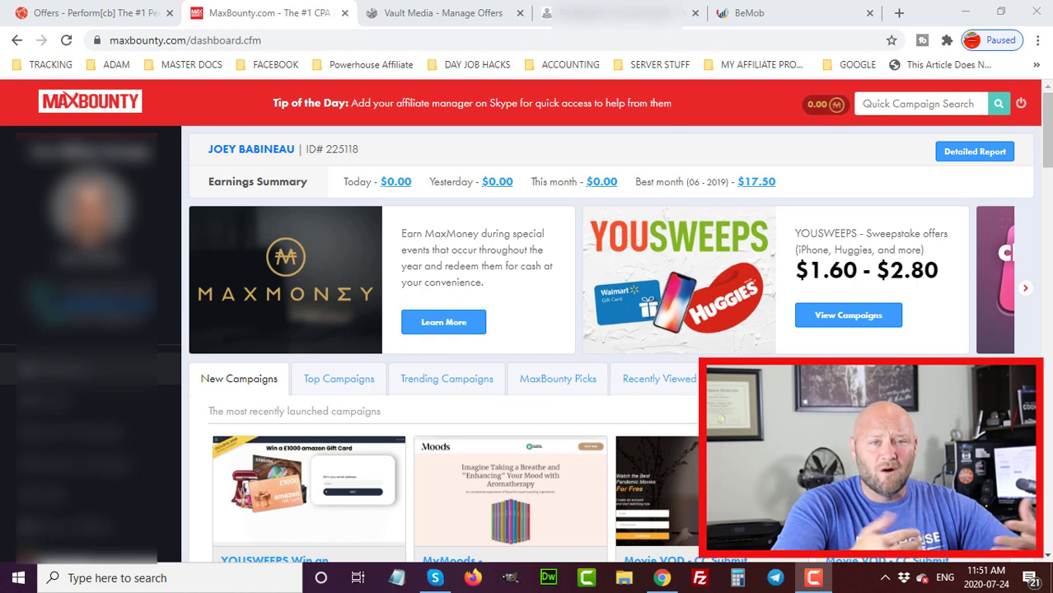
pyautogui.click(1025, 287)
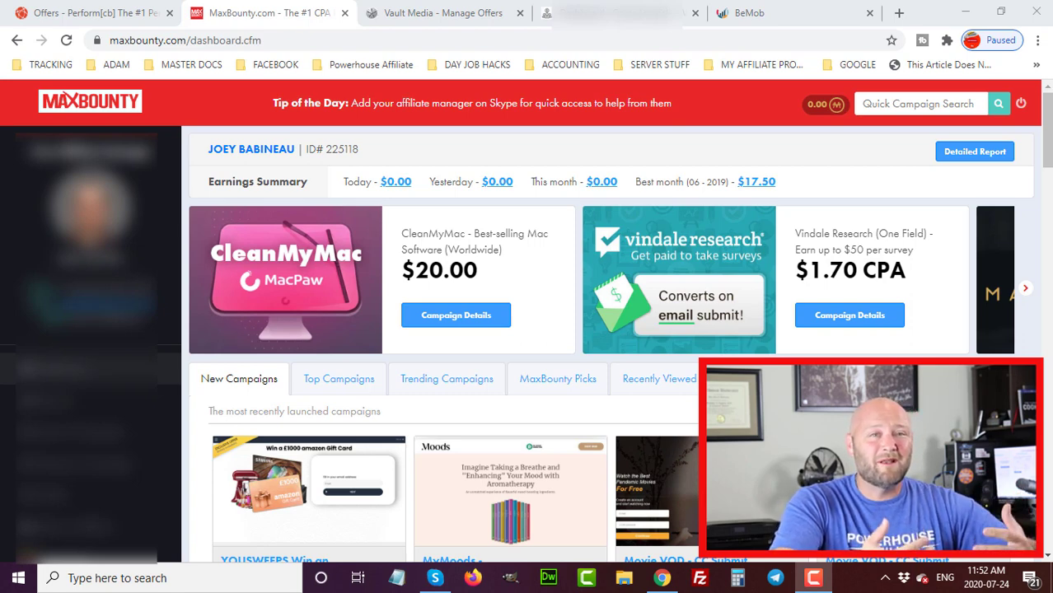
pyautogui.click(1024, 288)
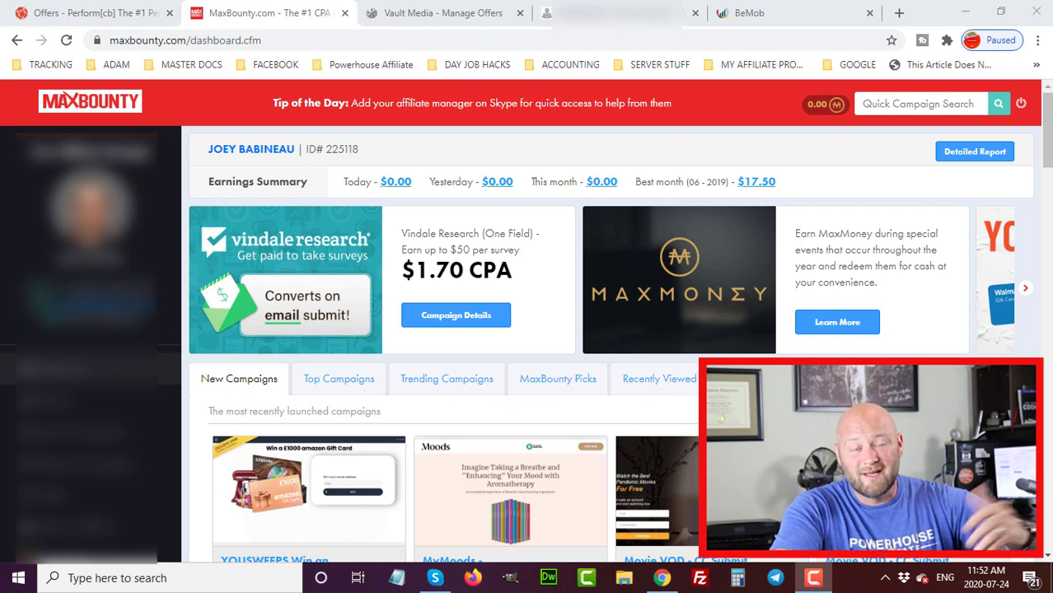
pyautogui.click(1026, 287)
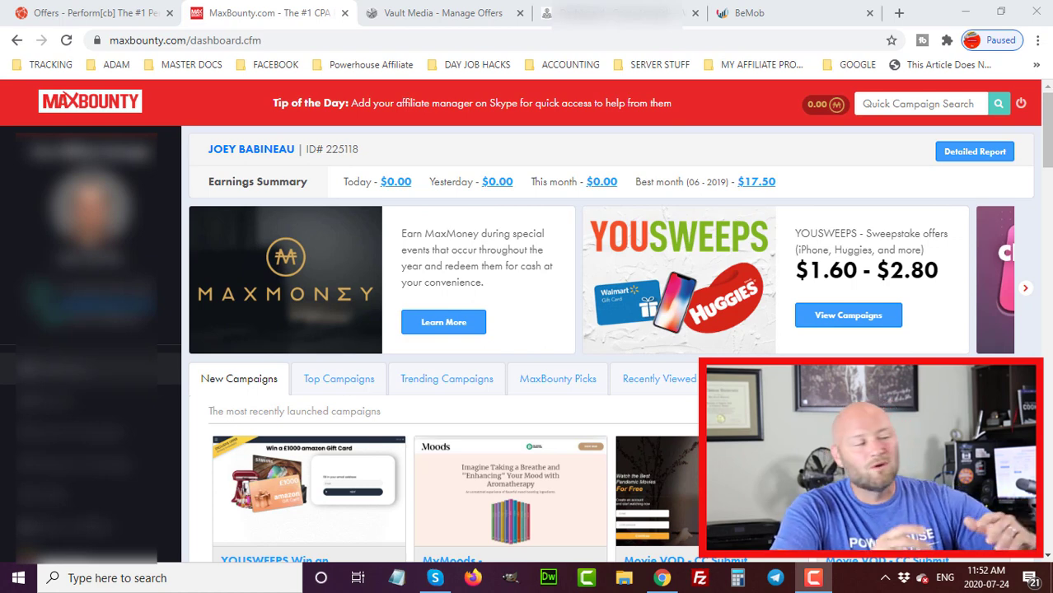
pyautogui.click(1025, 288)
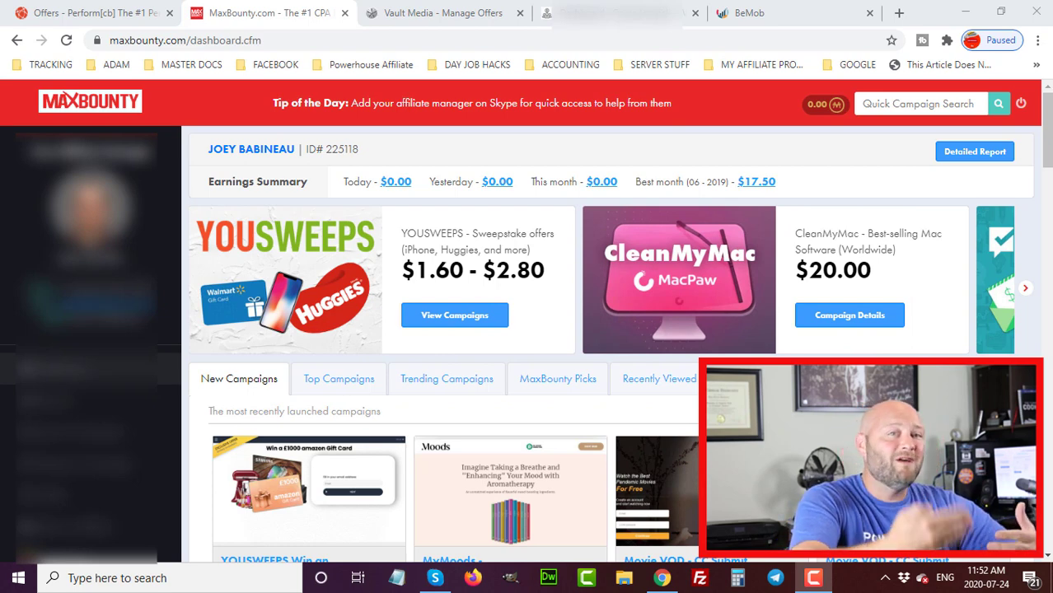
pyautogui.click(1025, 287)
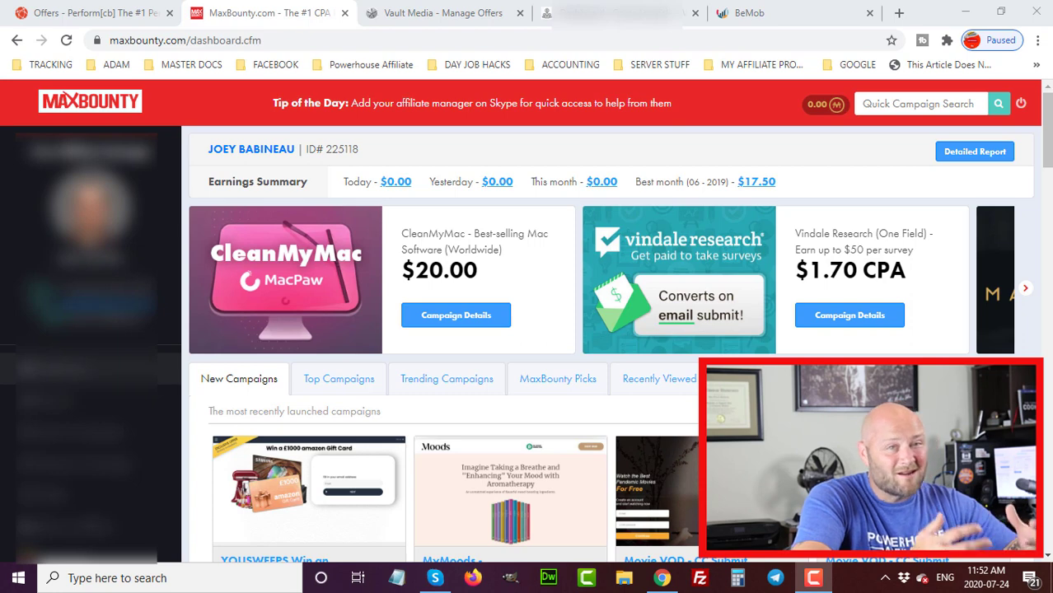
pyautogui.click(1025, 288)
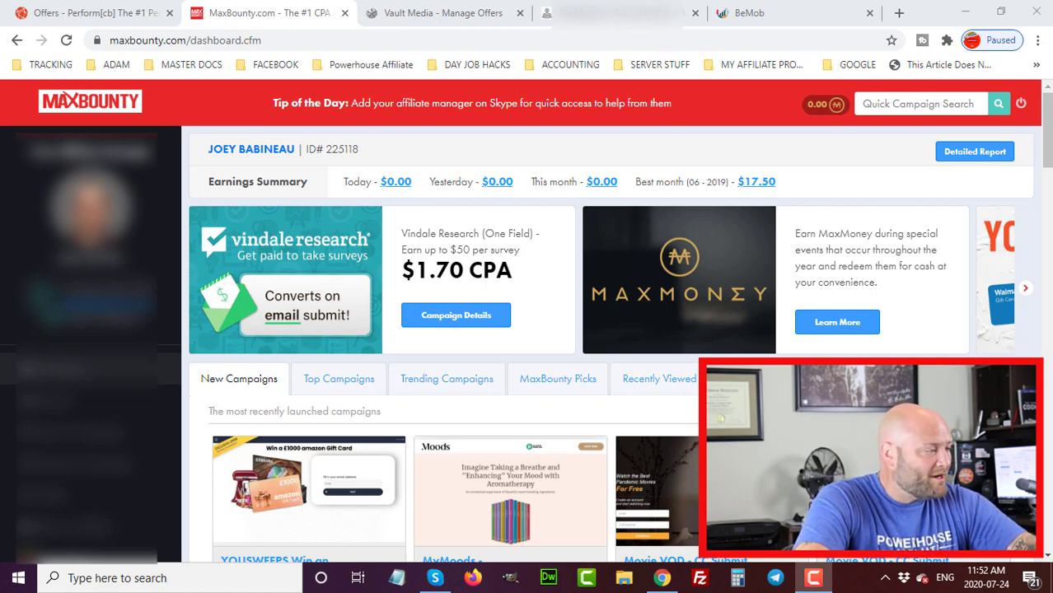
pyautogui.click(1025, 288)
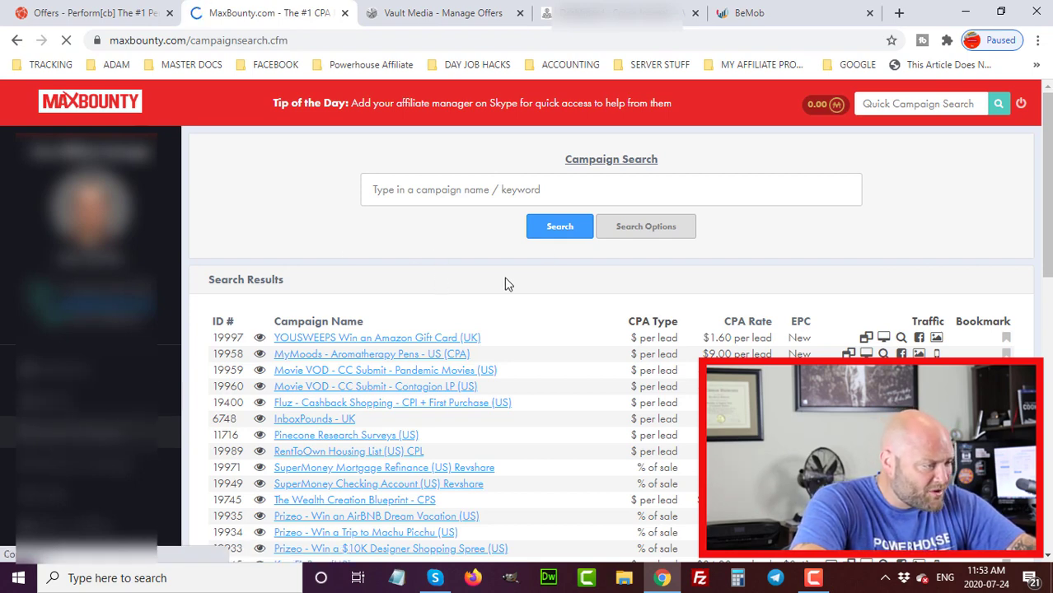
pyautogui.scroll(-3)
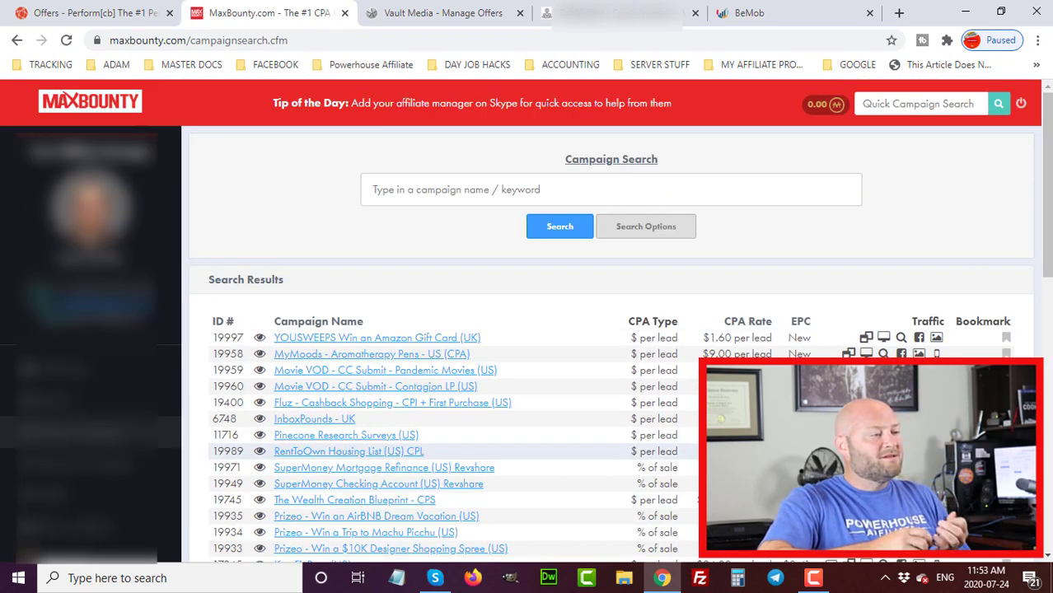
pyautogui.scroll(-3)
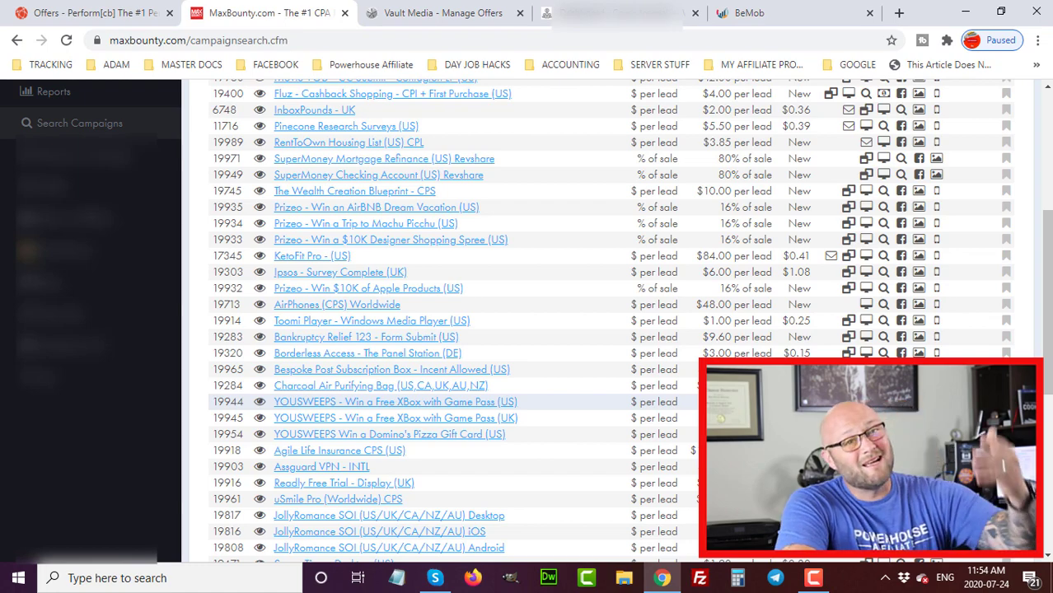
pyautogui.scroll(3)
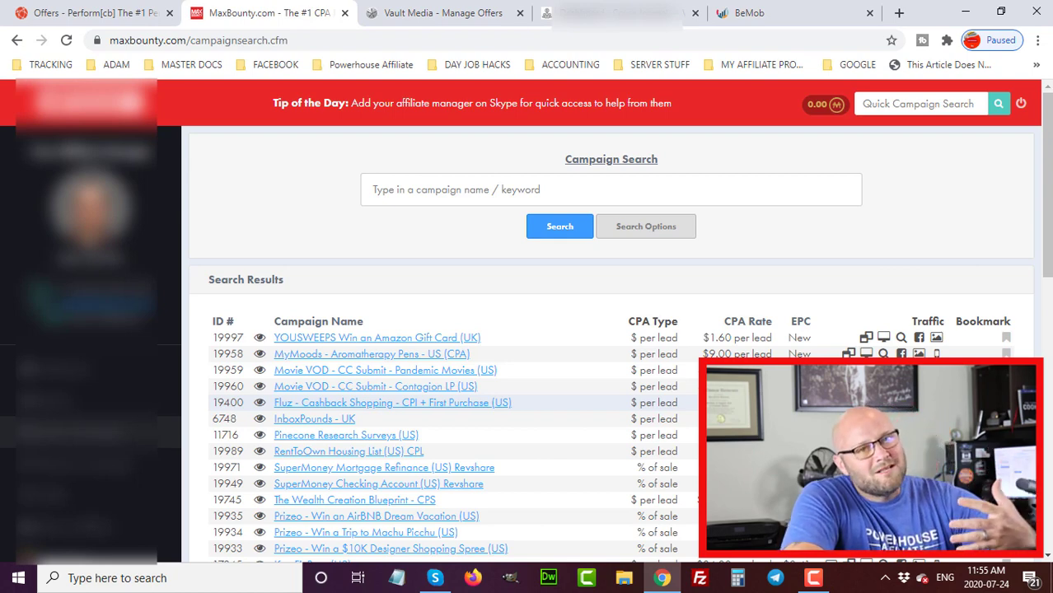
pyautogui.scroll(-3)
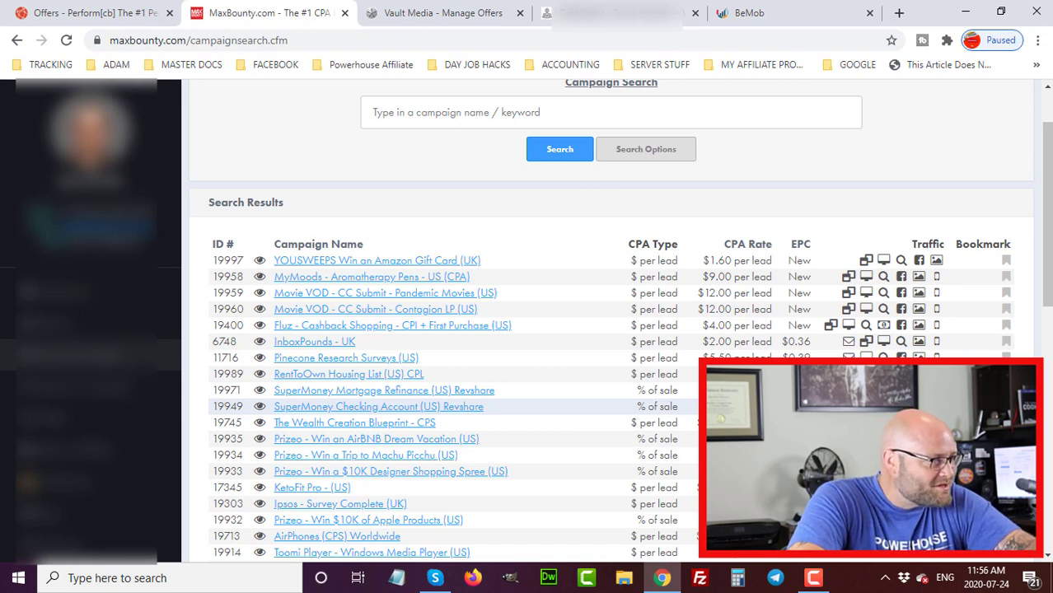
pyautogui.scroll(-3)
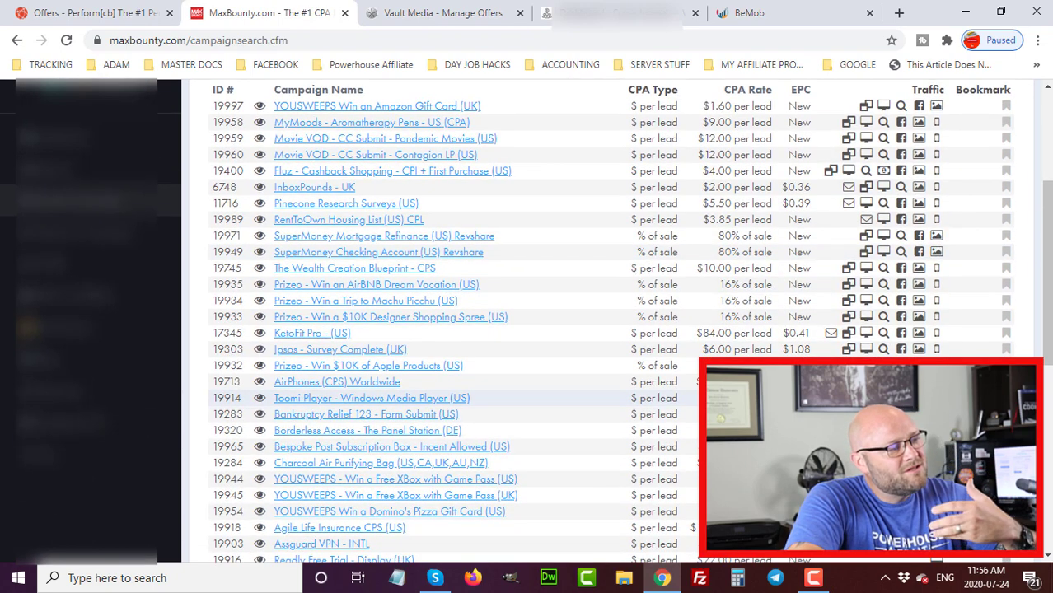
pyautogui.moveTo(428, 138)
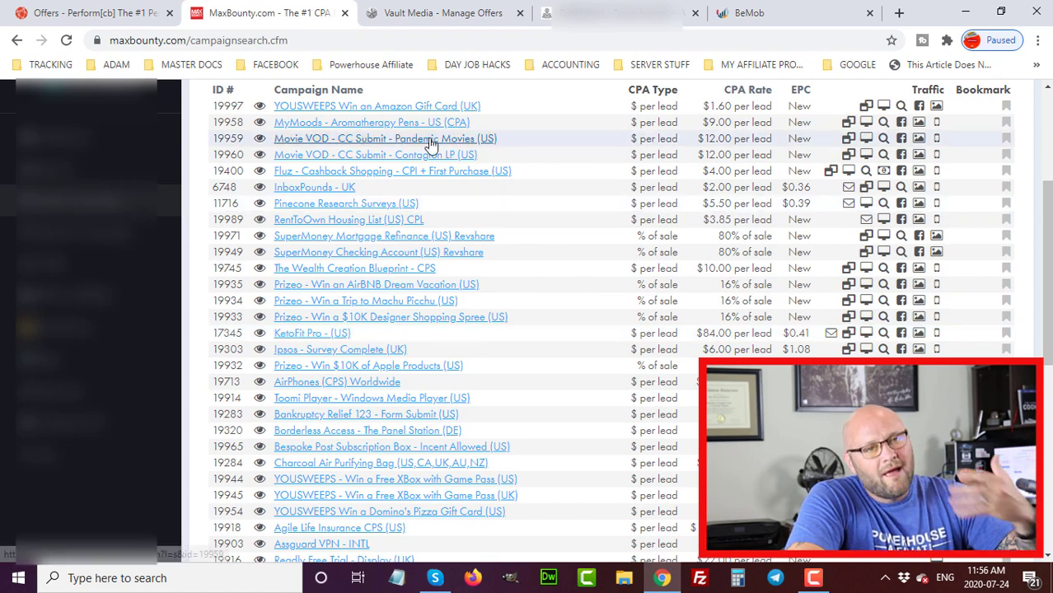
pyautogui.moveTo(393, 103)
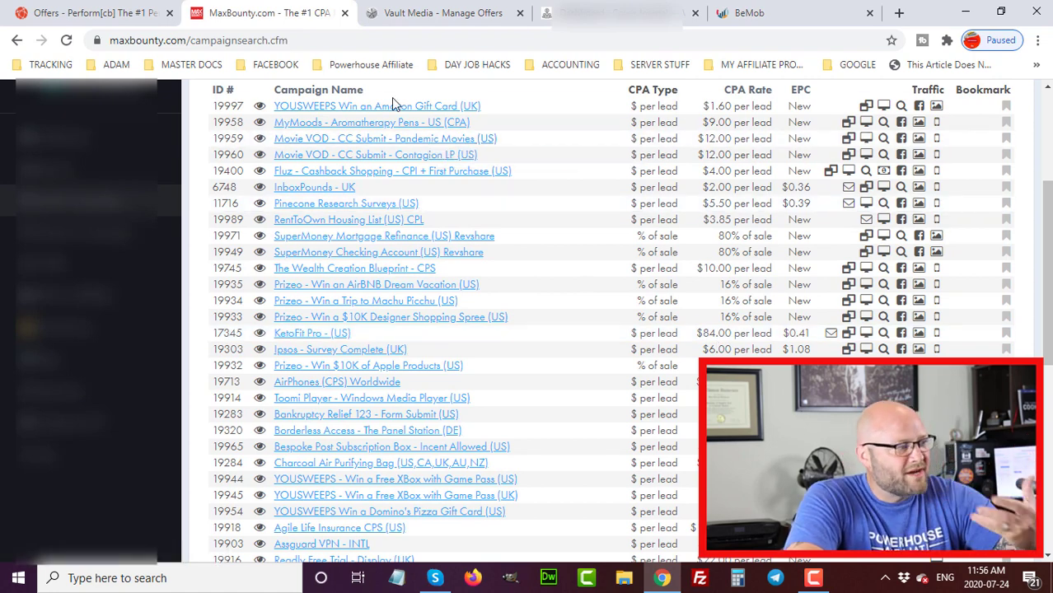
pyautogui.moveTo(351, 171)
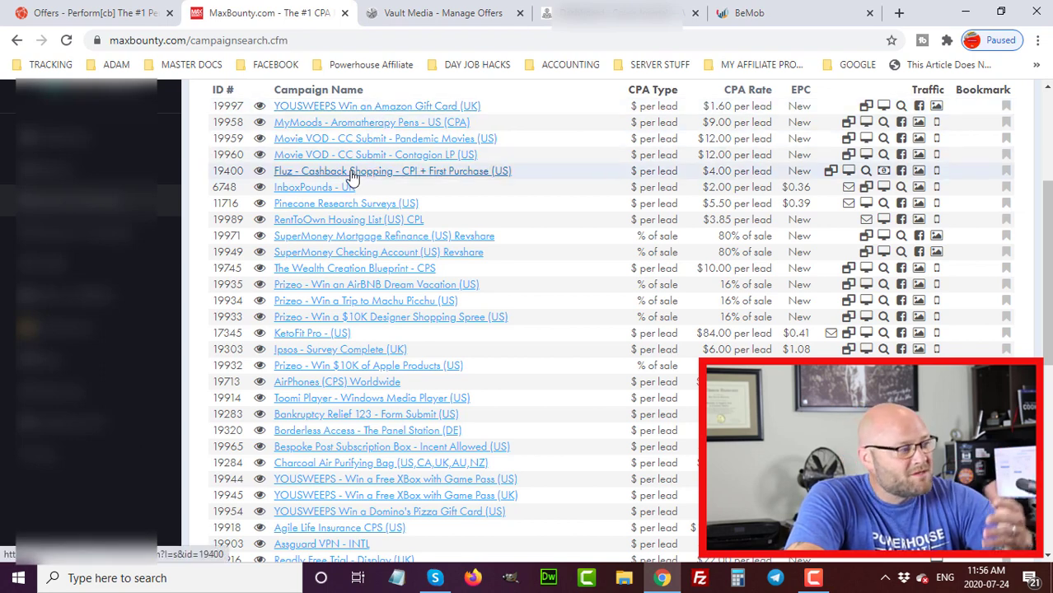
pyautogui.moveTo(375, 155)
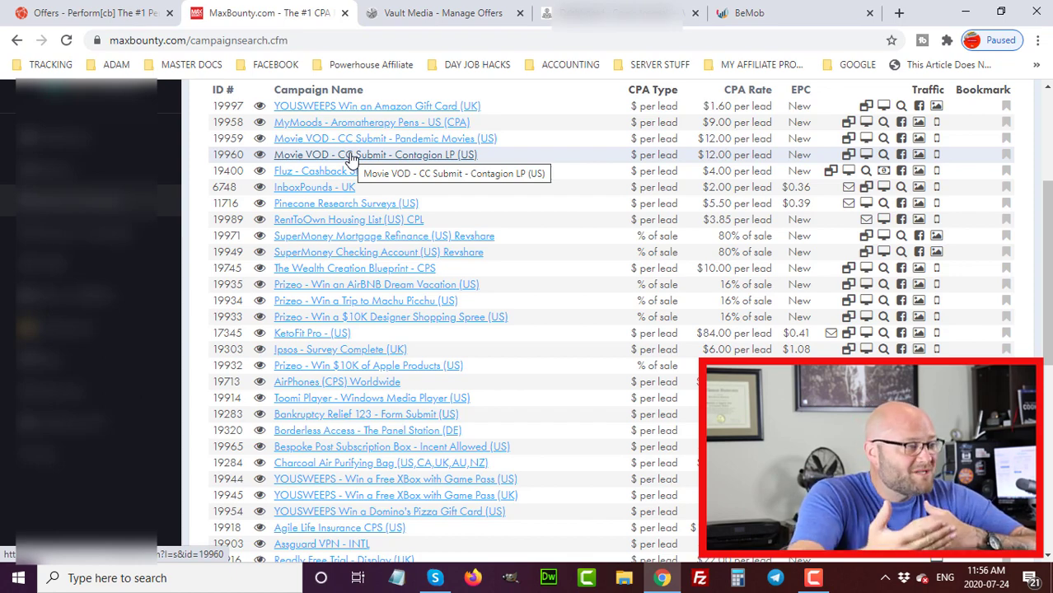
pyautogui.scroll(-3)
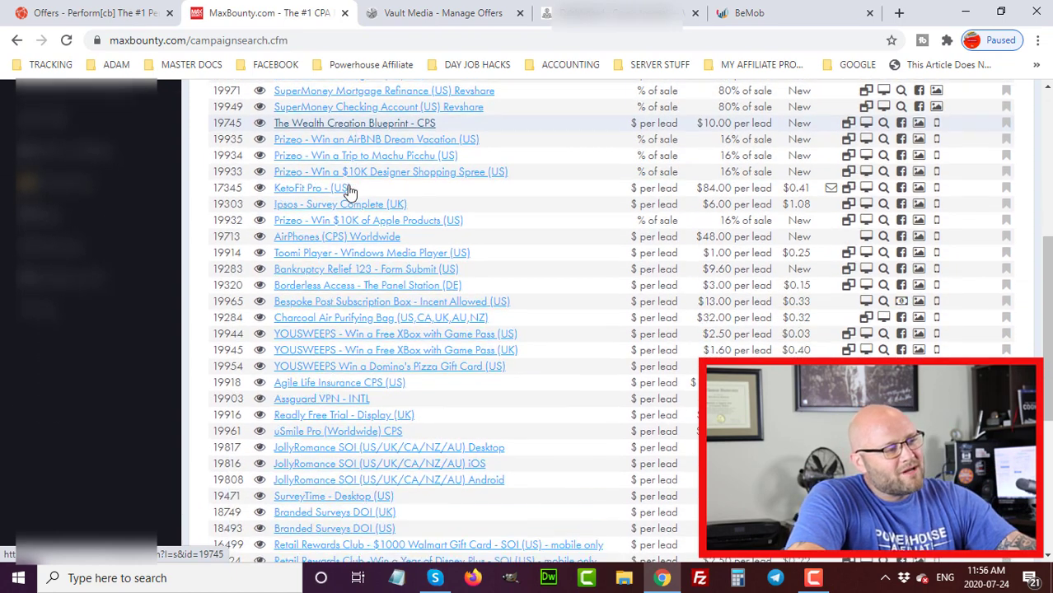
pyautogui.scroll(3)
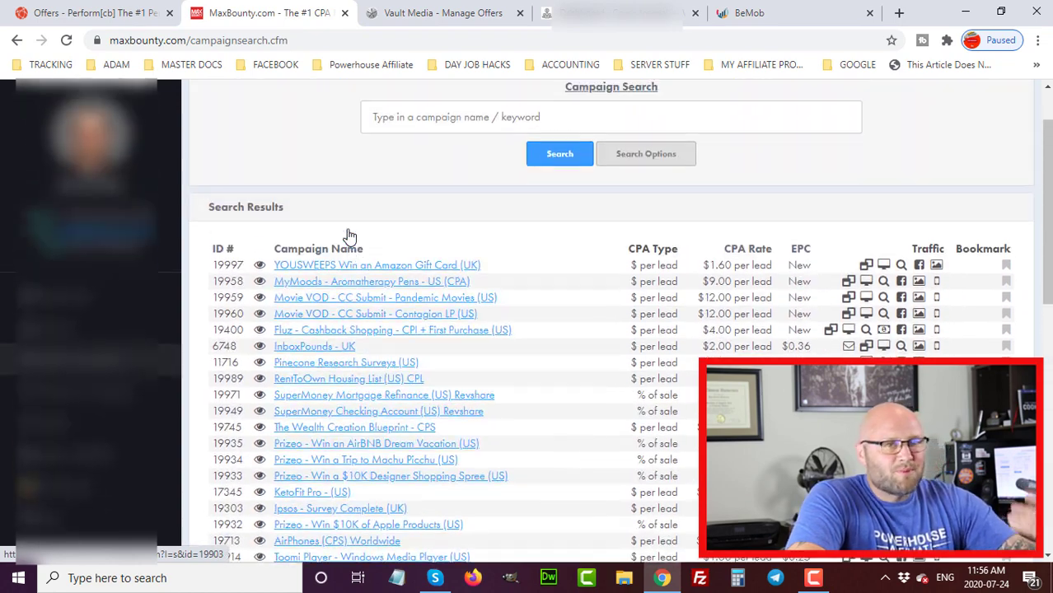
pyautogui.scroll(3)
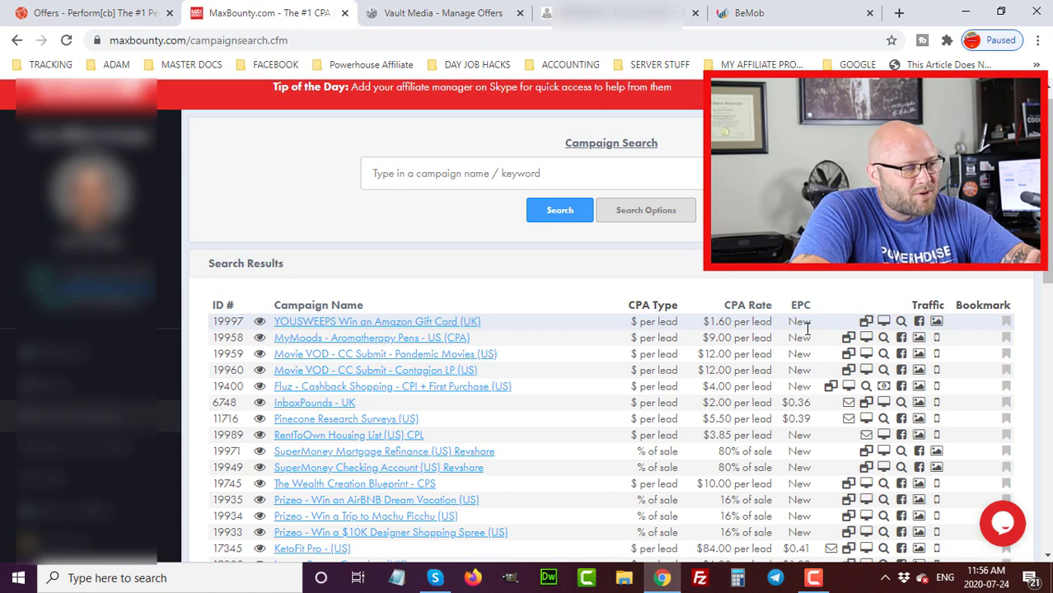
pyautogui.moveTo(866, 417)
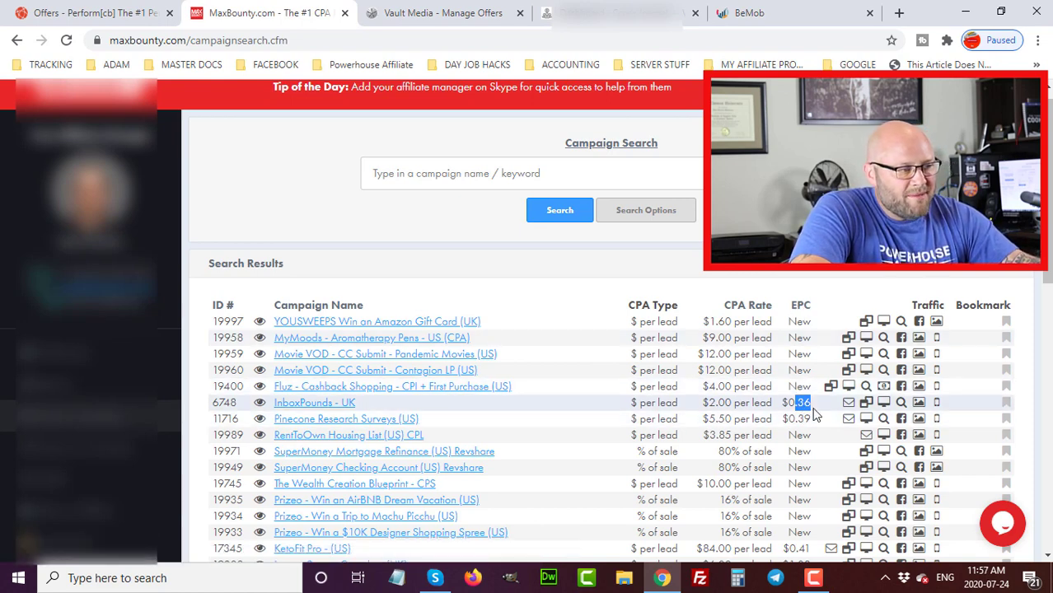
pyautogui.moveTo(384, 419)
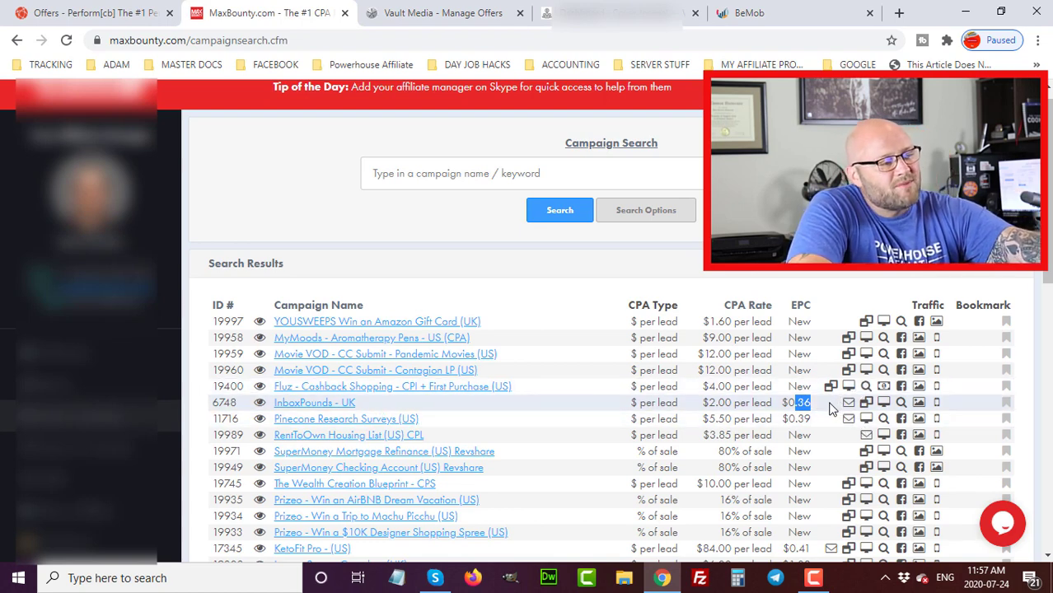
pyautogui.moveTo(732, 405)
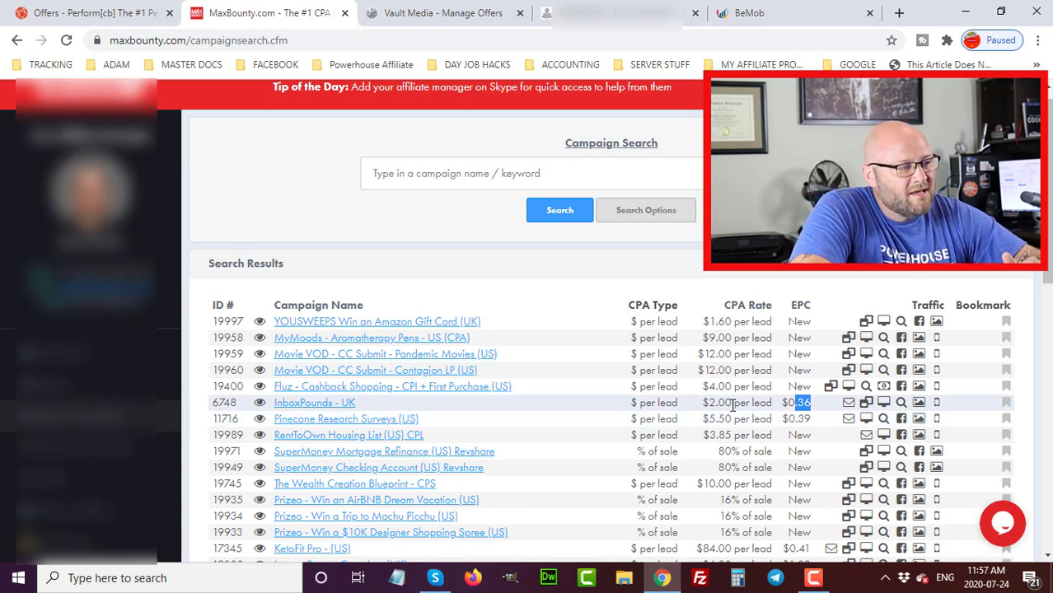
pyautogui.moveTo(778, 418)
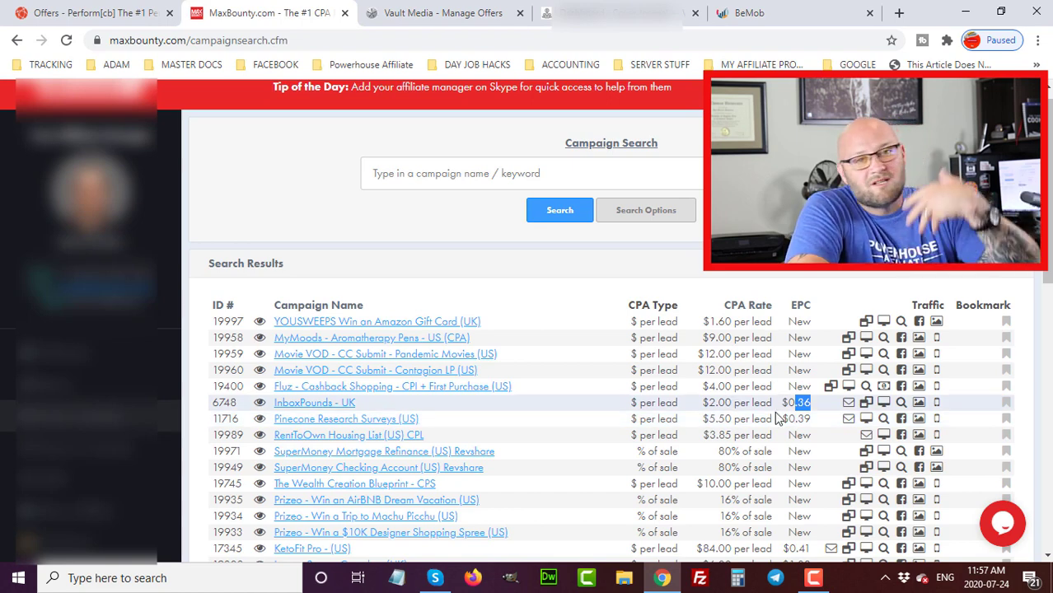
pyautogui.moveTo(815, 412)
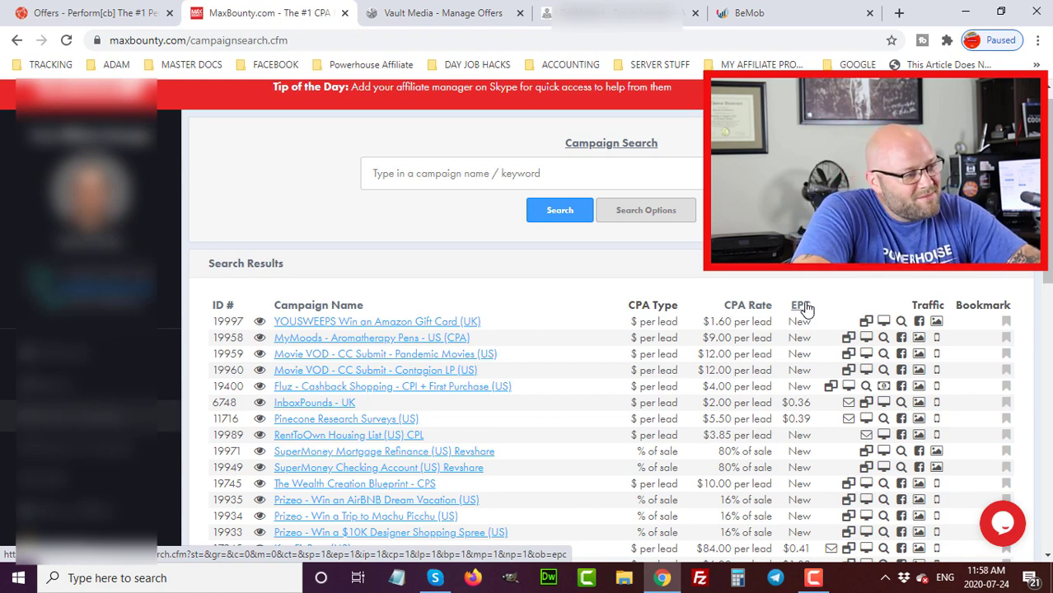
pyautogui.scroll(-3)
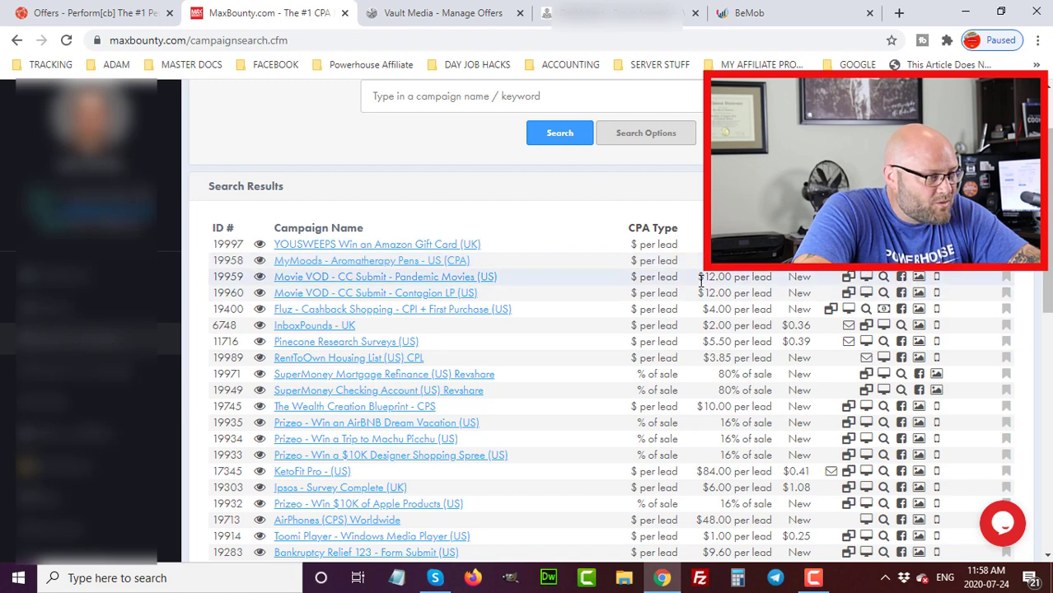
pyautogui.moveTo(589, 293)
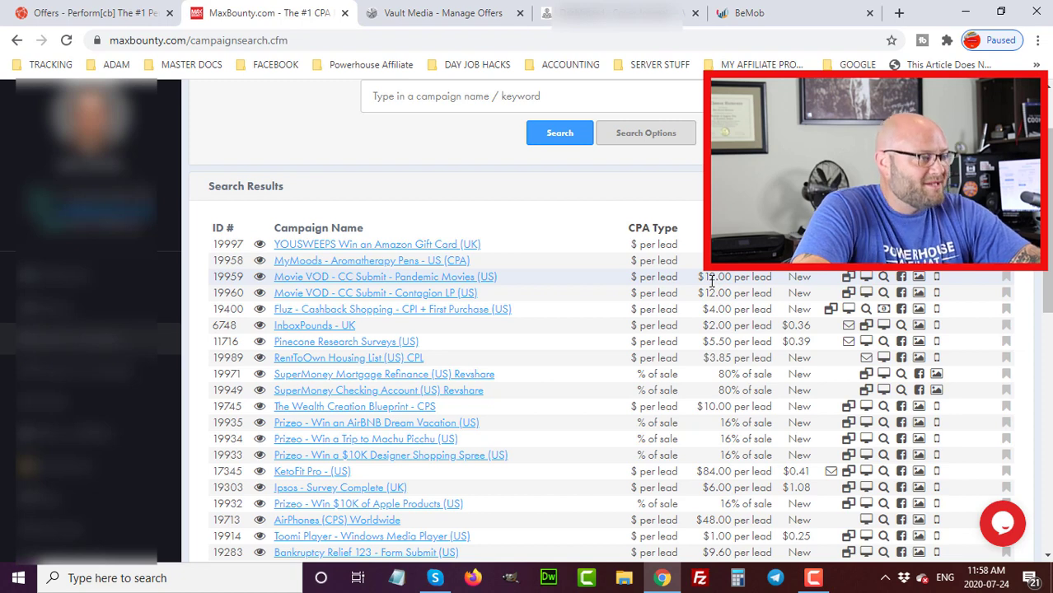
pyautogui.doubleClick(716, 292)
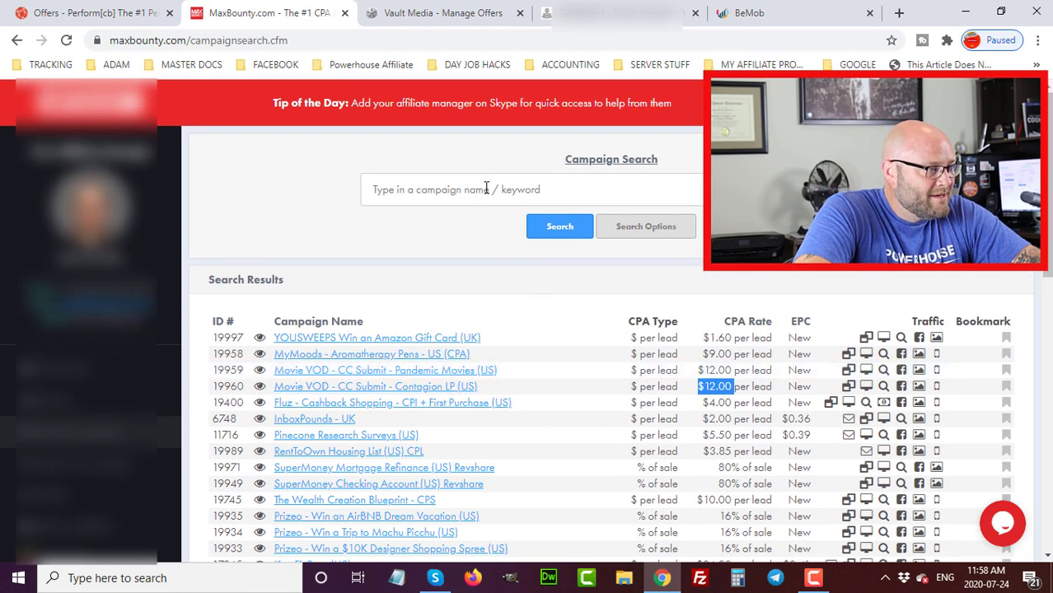
# Untick email, contextual and display traffic in Search Options, keep only Social Media, and search
pyautogui.click(646, 226)
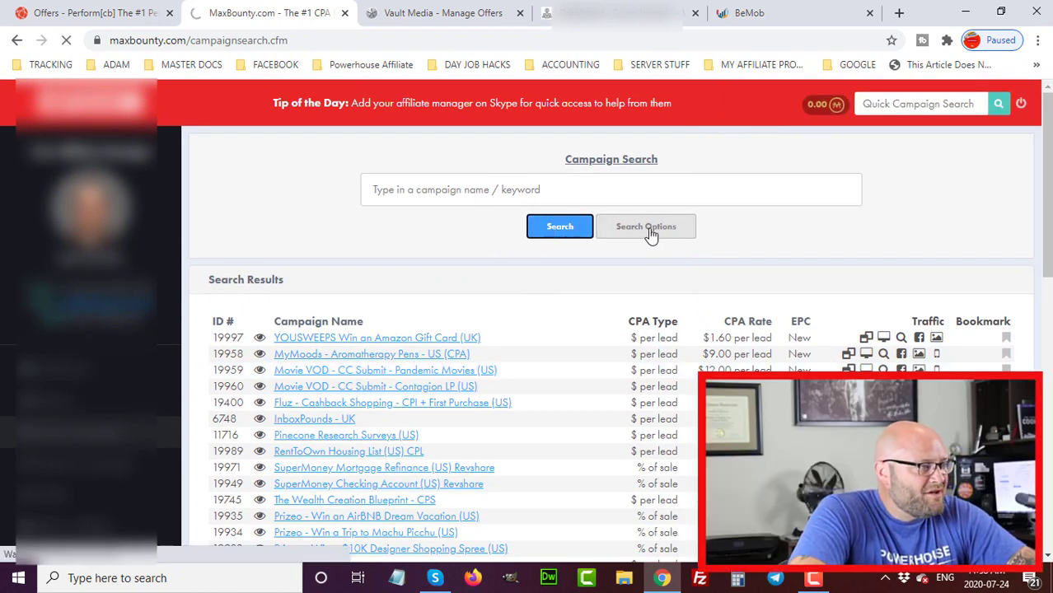
pyautogui.click(646, 227)
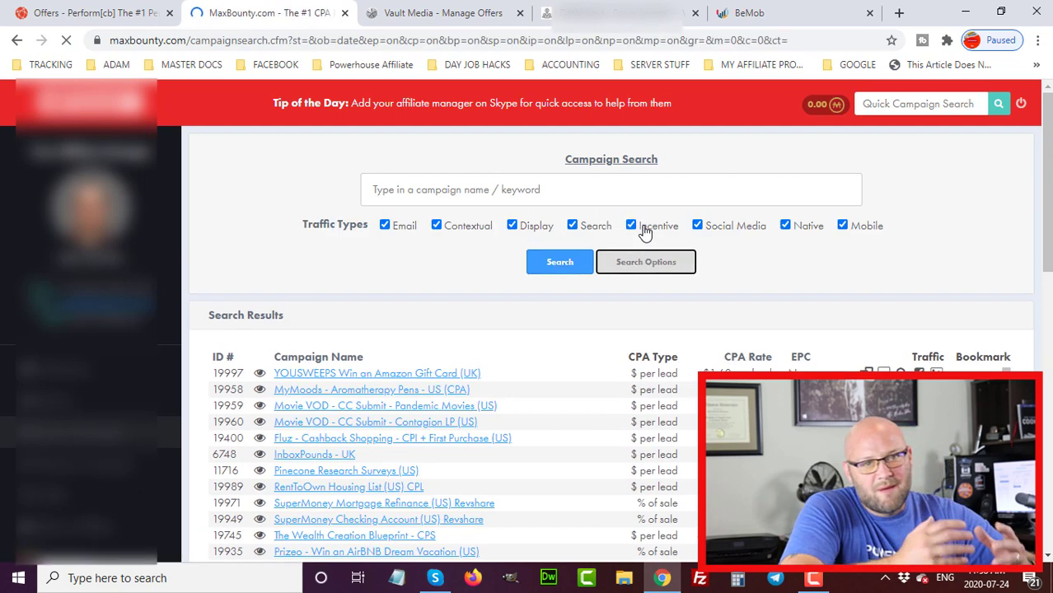
pyautogui.click(646, 261)
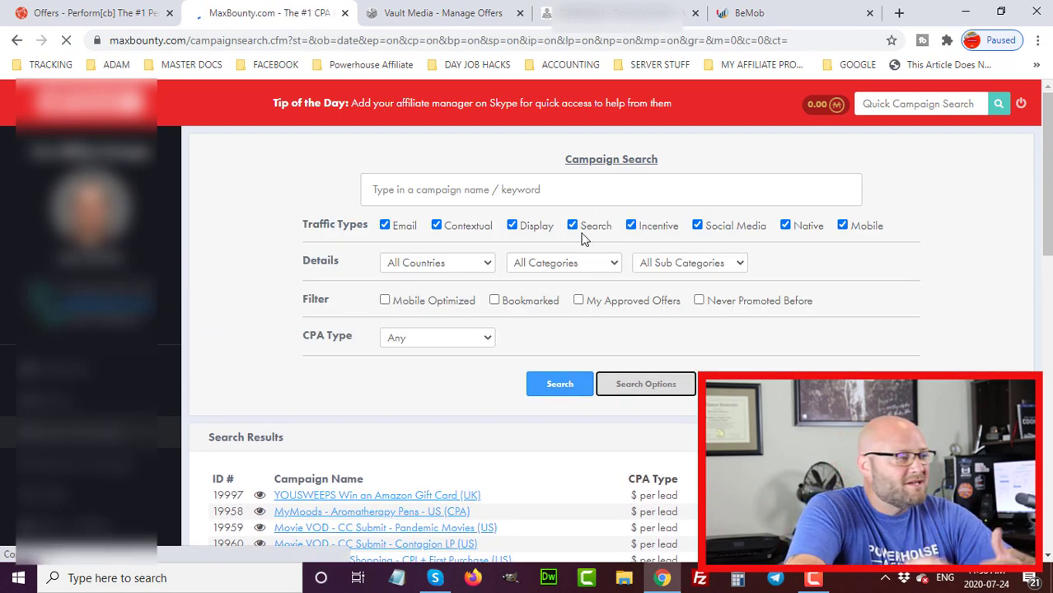
pyautogui.moveTo(954, 298)
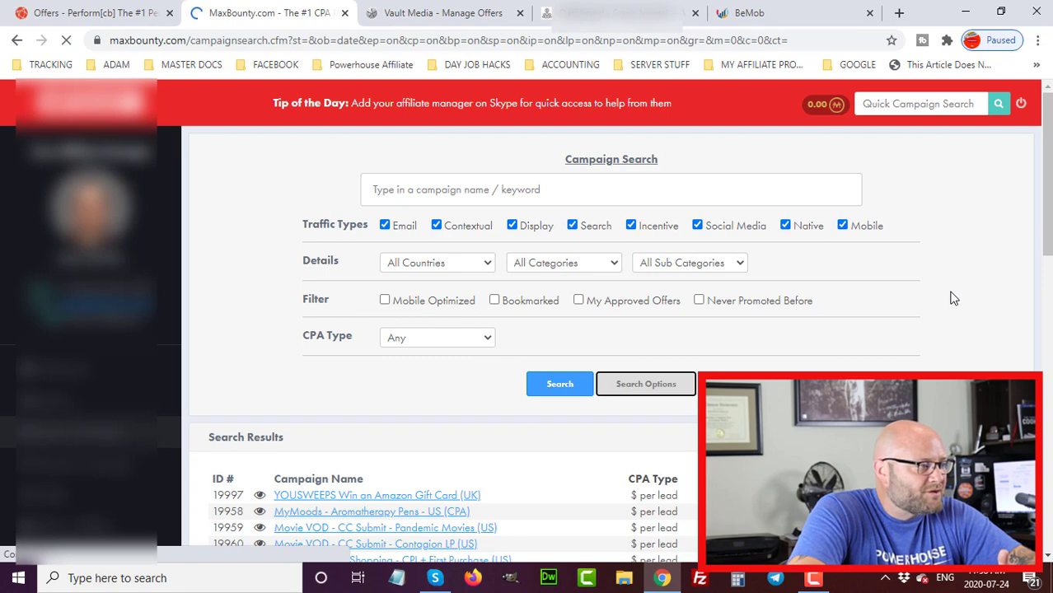
pyautogui.moveTo(829, 270)
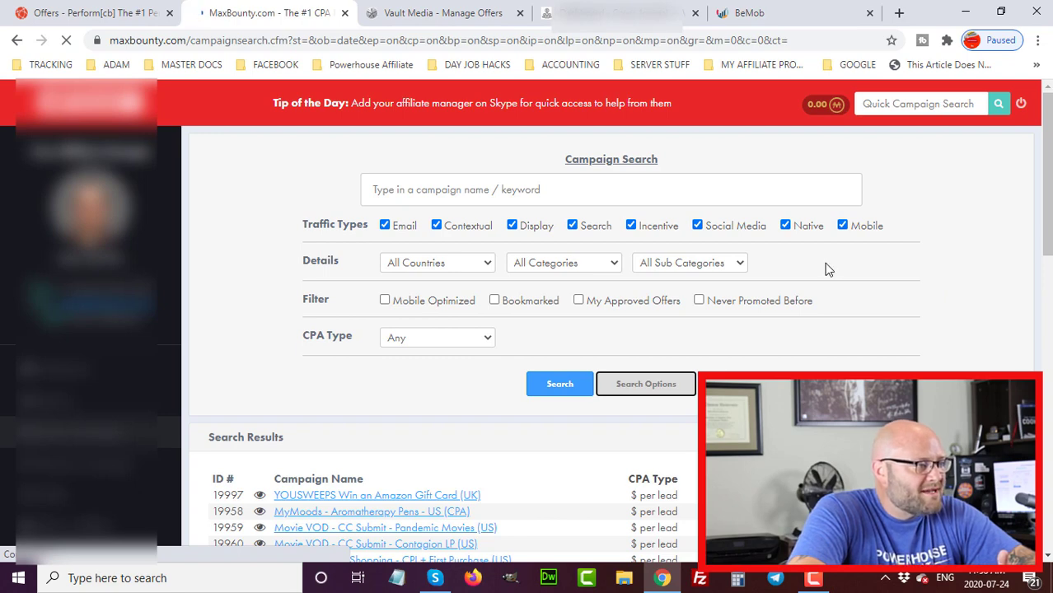
pyautogui.click(384, 225)
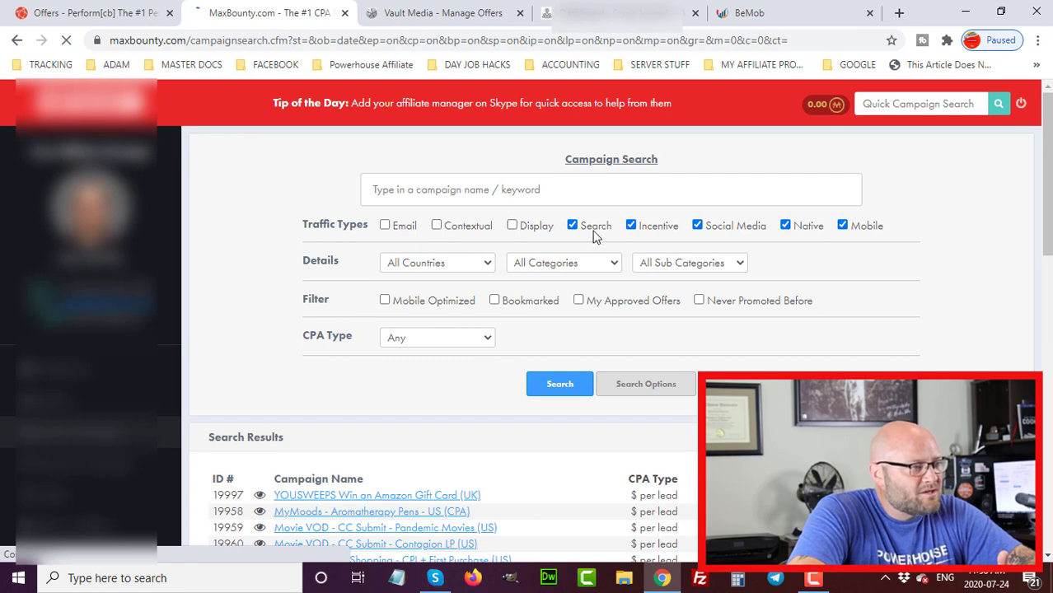
pyautogui.click(572, 225)
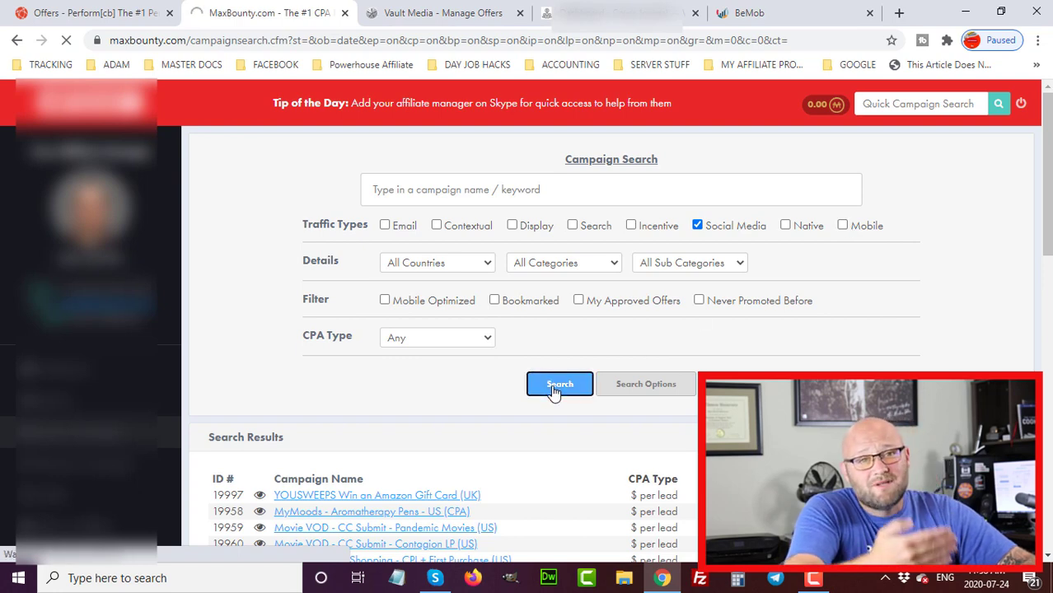
pyautogui.click(560, 384)
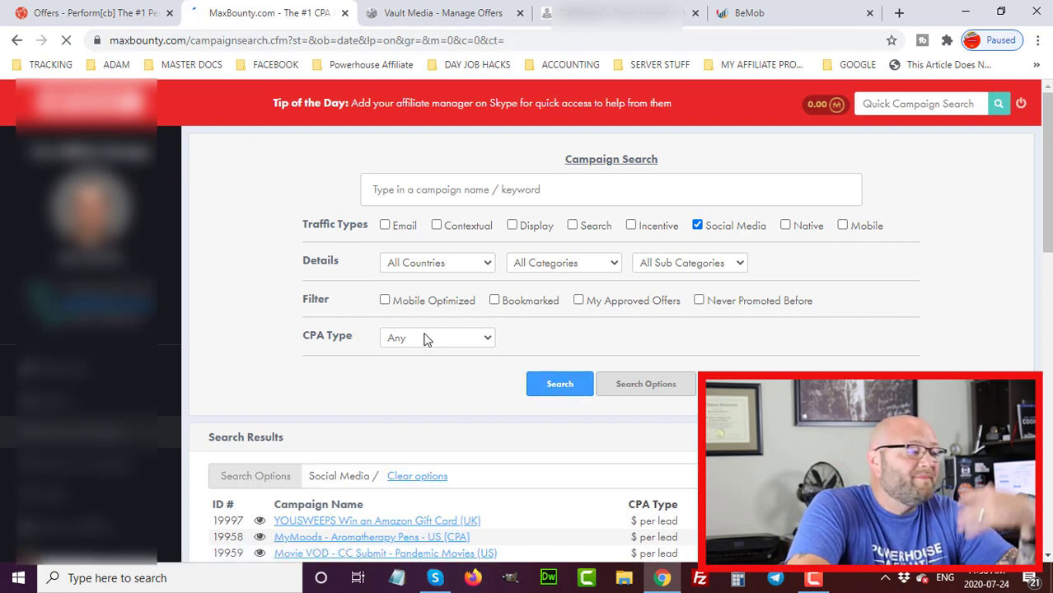
# Choose E-Commerce (254) from the All Categories dropdown
pyautogui.scroll(-3)
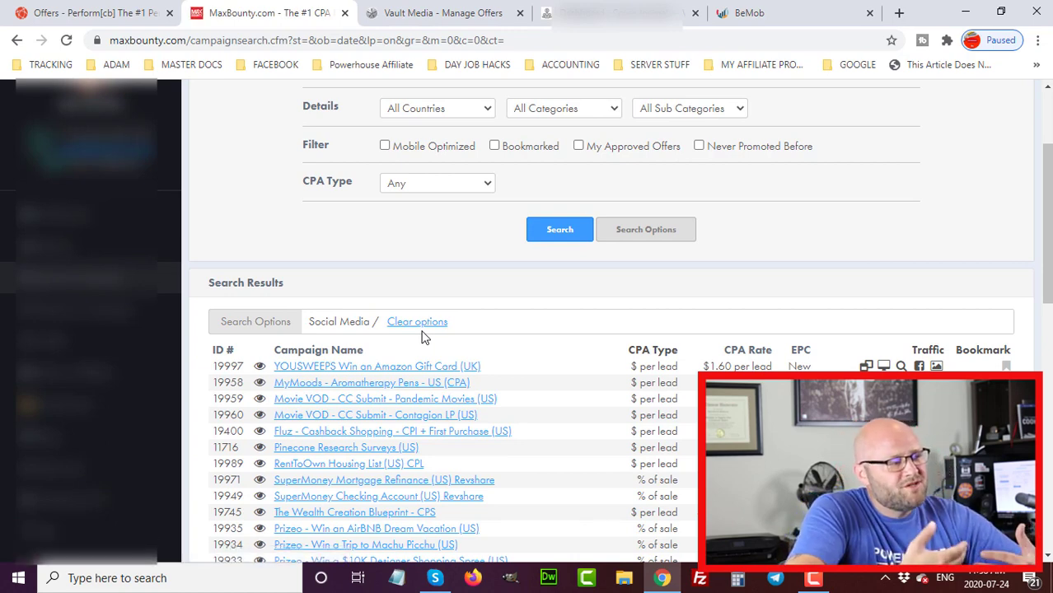
pyautogui.scroll(3)
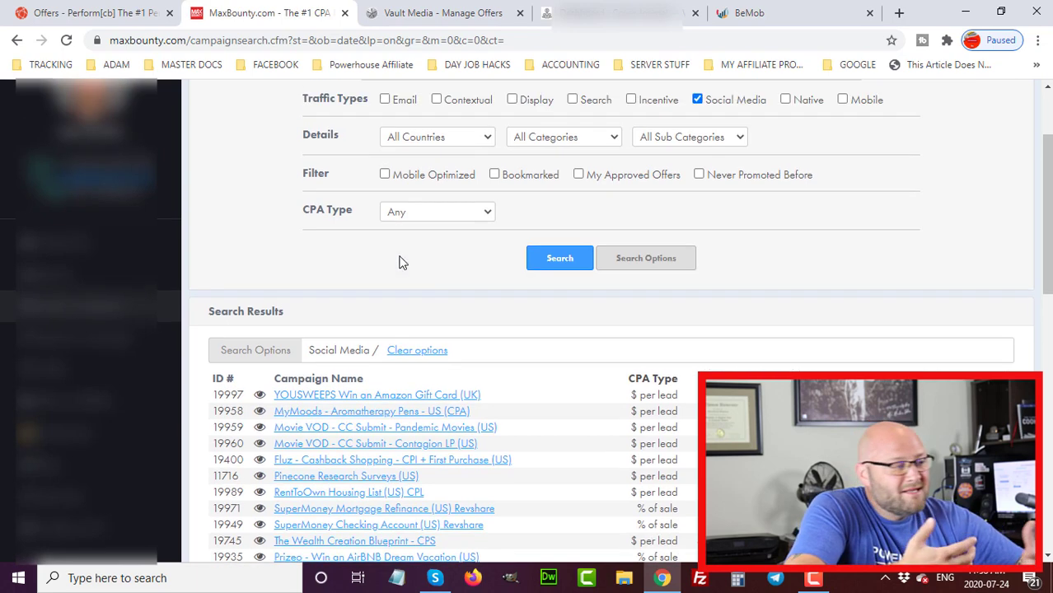
pyautogui.scroll(3)
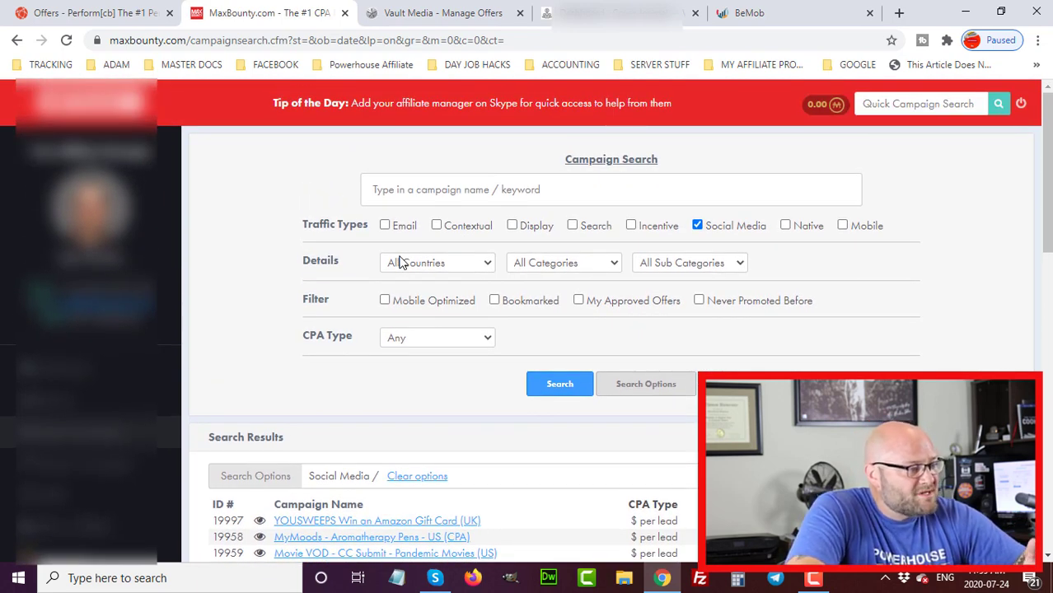
pyautogui.moveTo(544, 263)
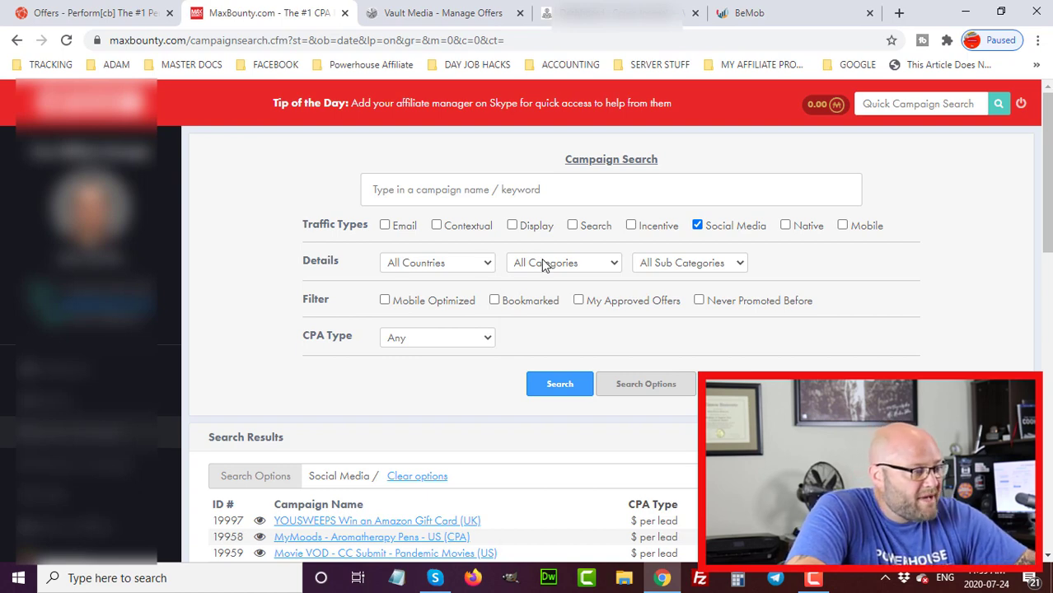
pyautogui.click(564, 262)
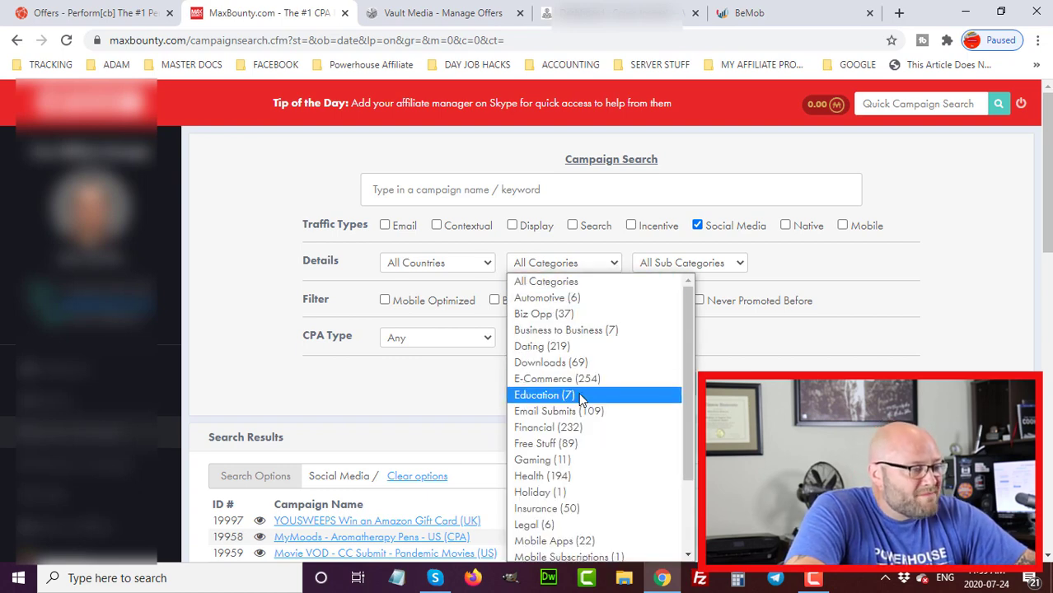
pyautogui.scroll(-3)
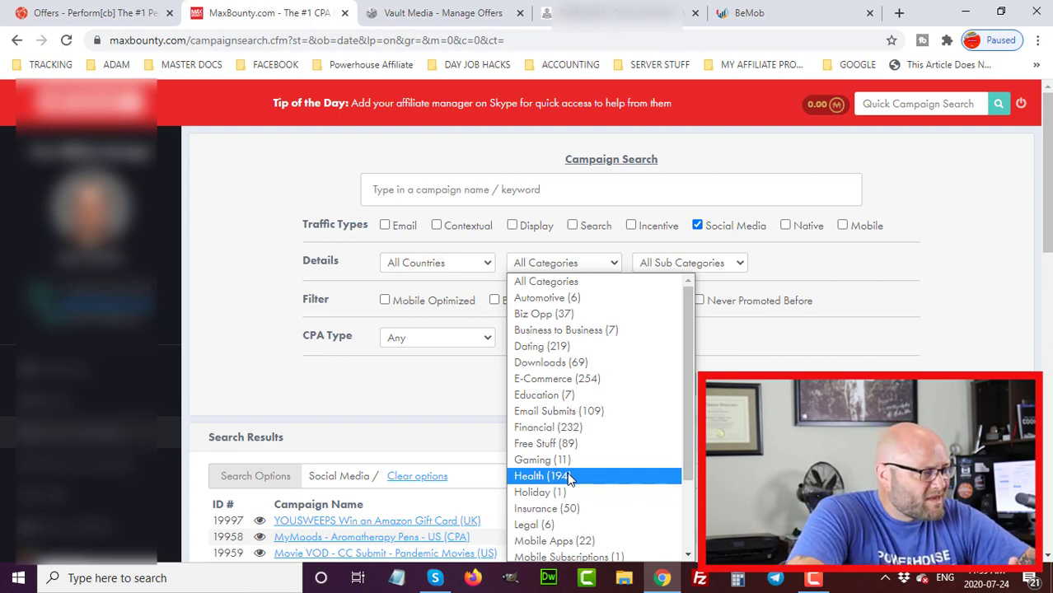
pyautogui.moveTo(556, 378)
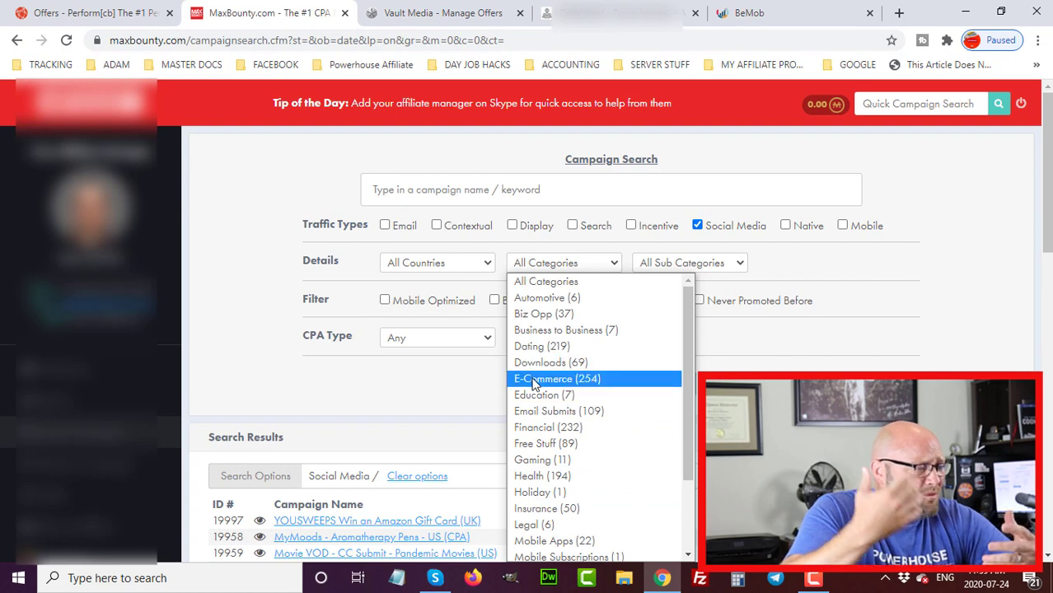
pyautogui.click(556, 378)
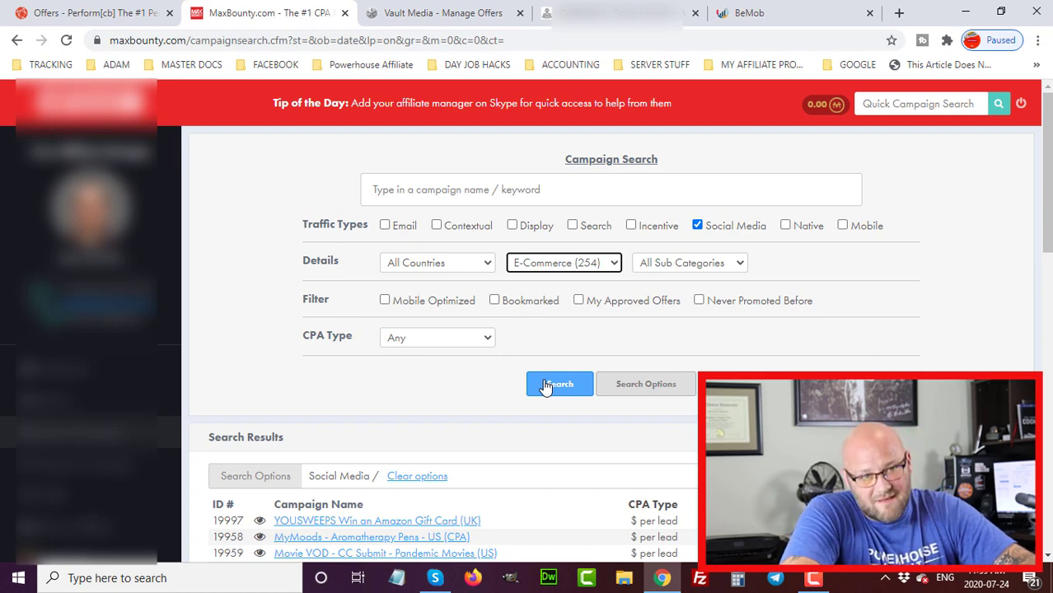
# Search Social Media E-Commerce offers and review results like MyMoods Aromatherapy Pens and AirPhones
pyautogui.click(559, 384)
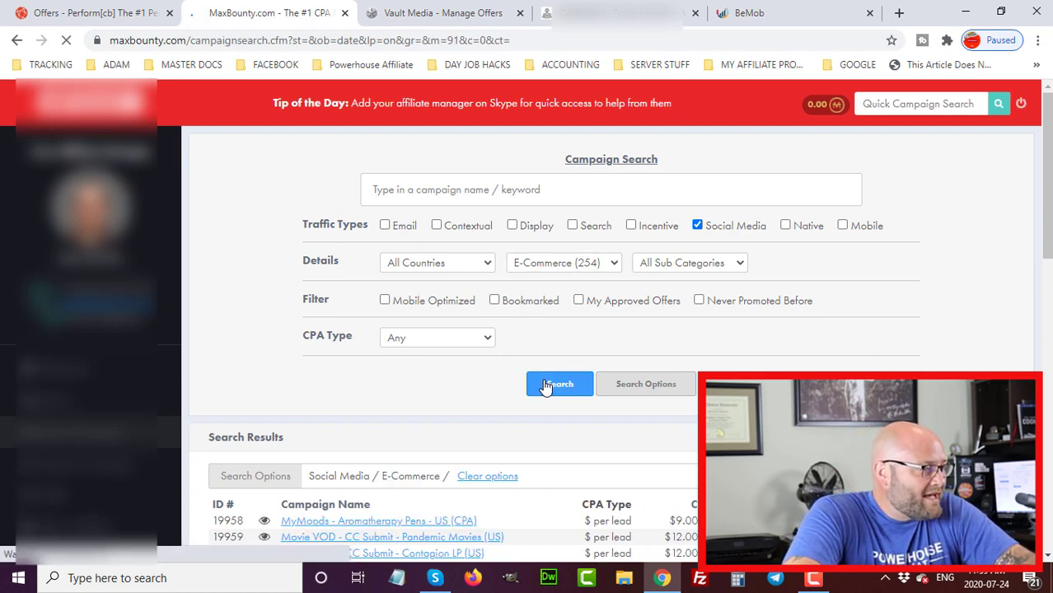
pyautogui.click(560, 384)
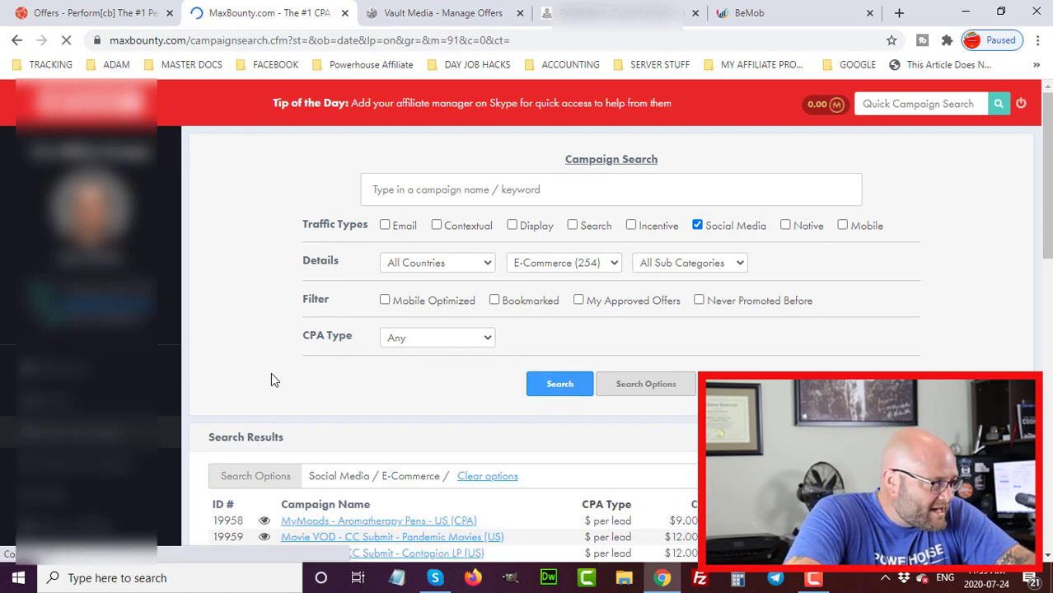
pyautogui.scroll(-3)
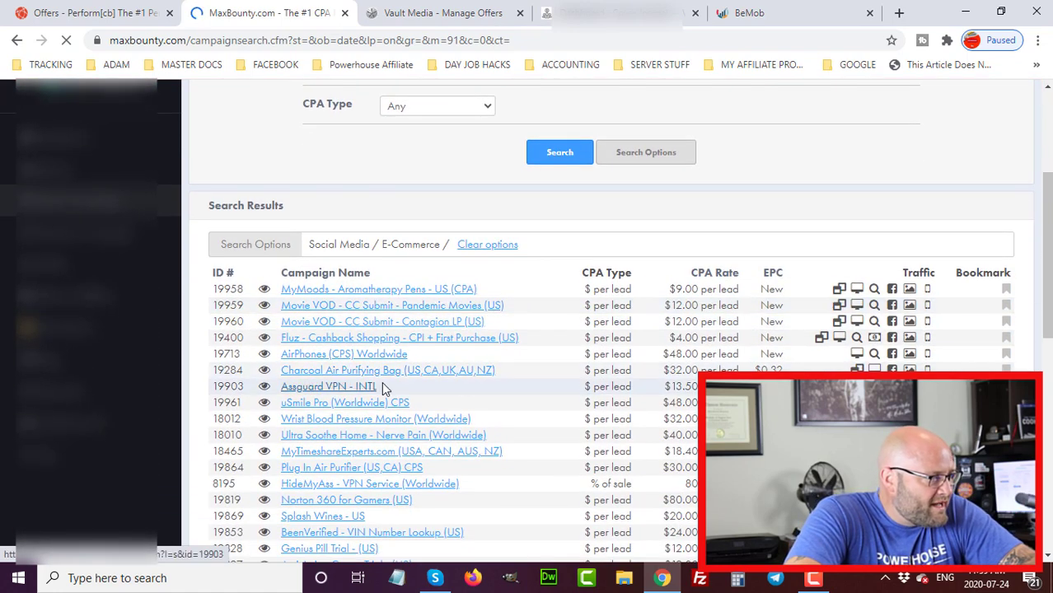
pyautogui.moveTo(336, 380)
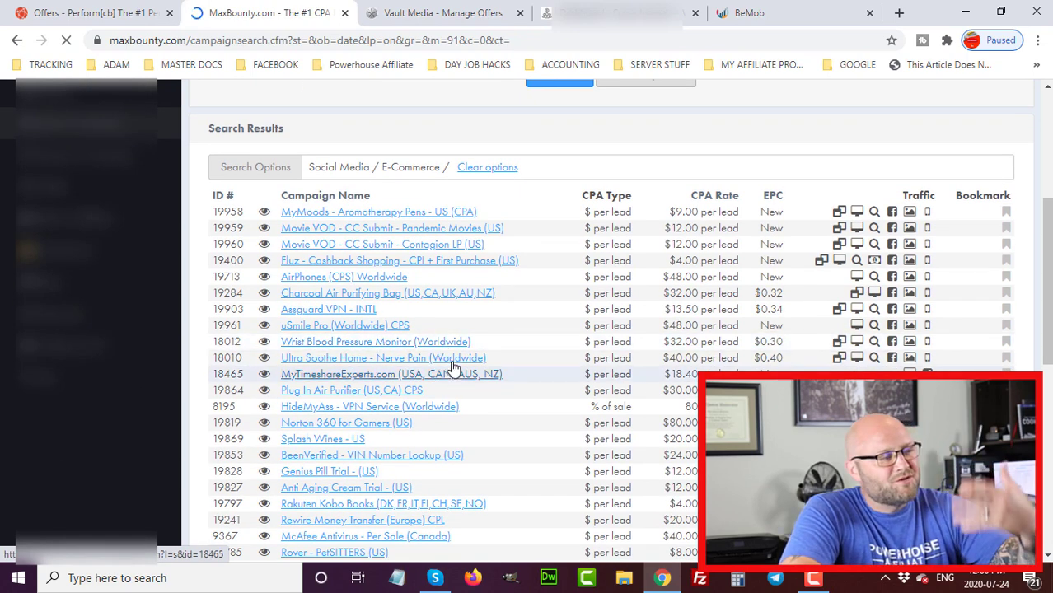
pyautogui.moveTo(499, 292)
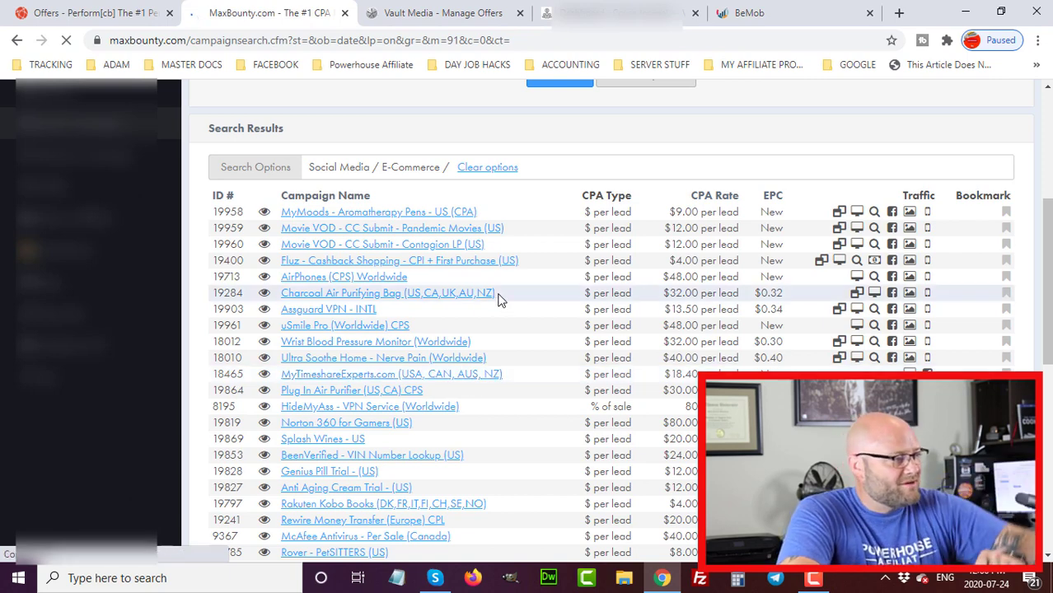
pyautogui.moveTo(622, 173)
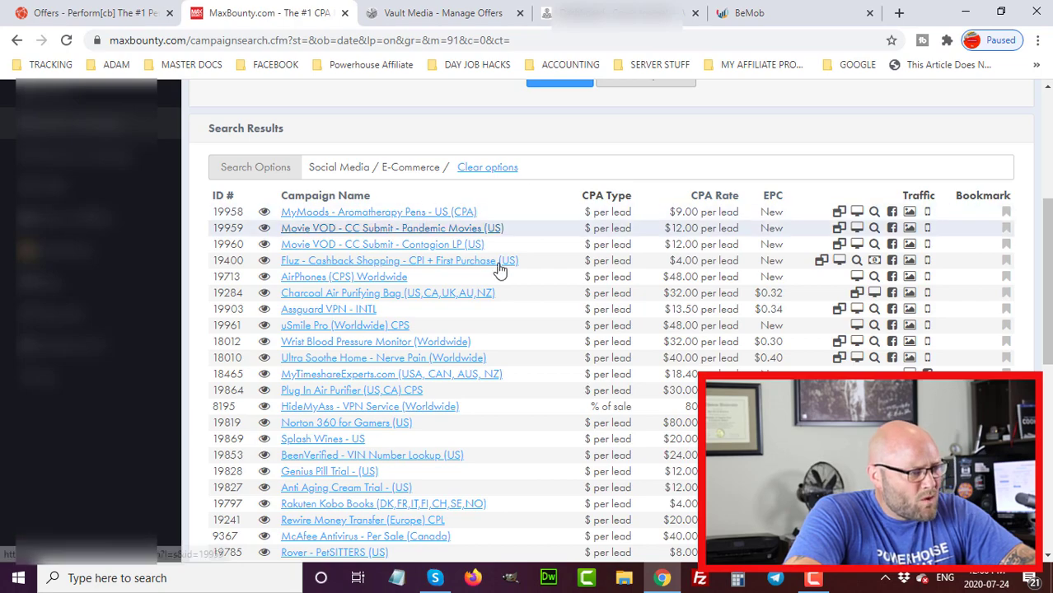
pyautogui.scroll(3)
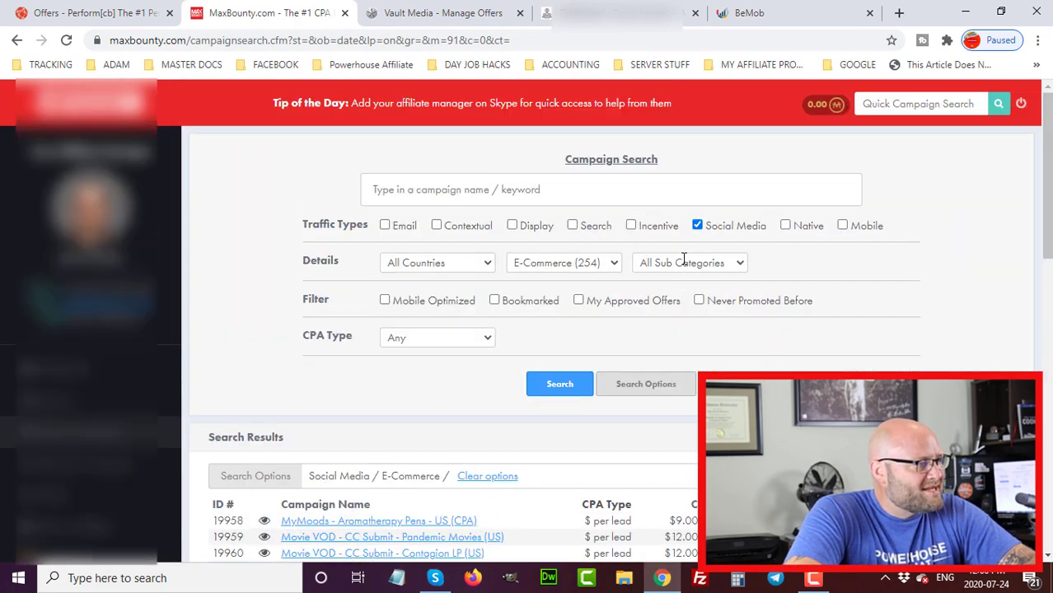
pyautogui.scroll(-3)
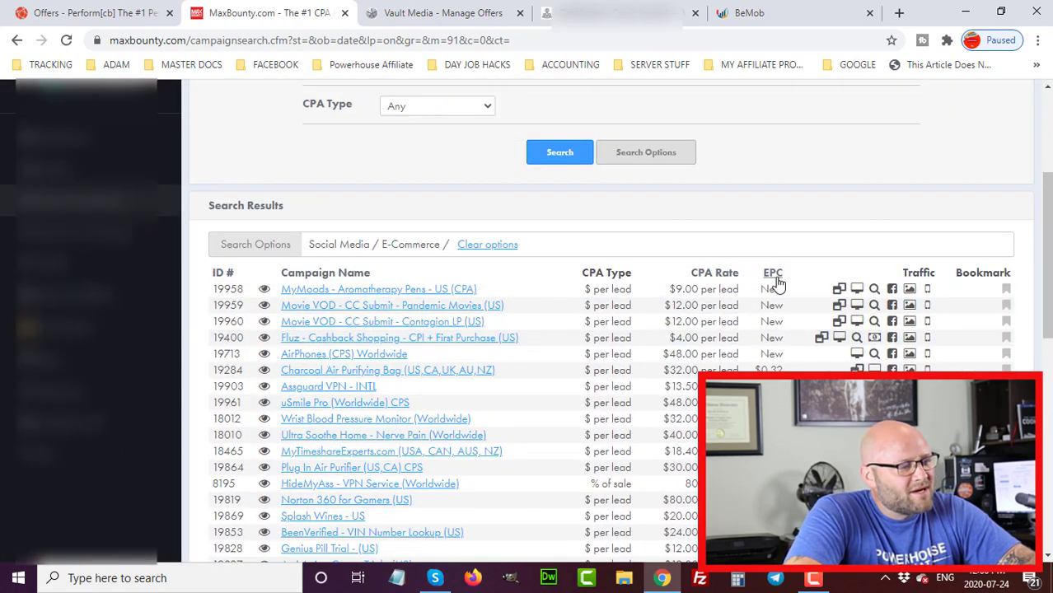
# Sort results by the EPC column, bringing Ellevet Pet CBD and Idle Sleep to the top
pyautogui.click(773, 273)
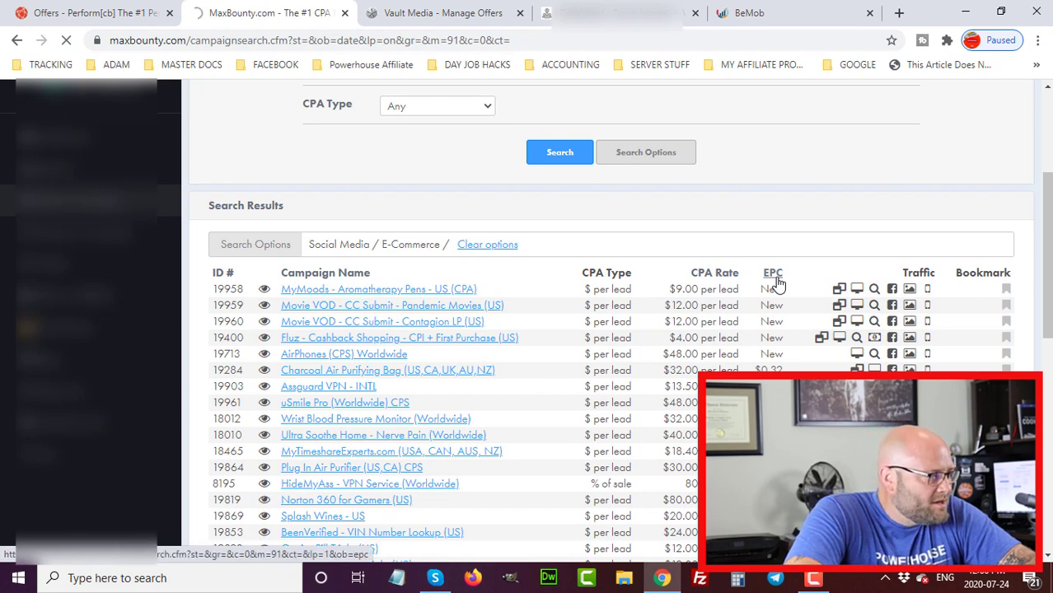
pyautogui.click(773, 273)
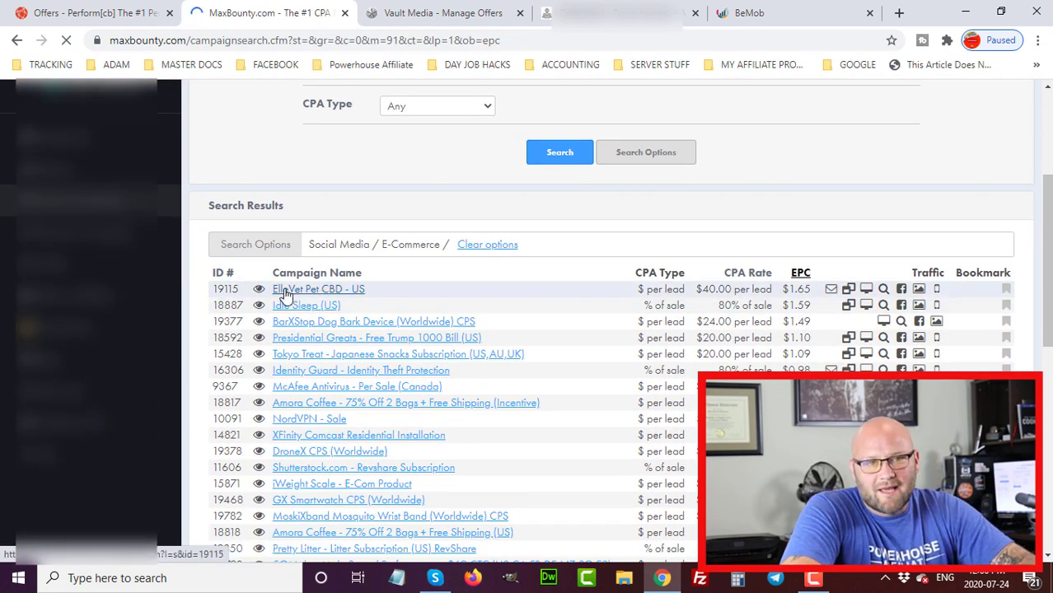
pyautogui.moveTo(318, 289)
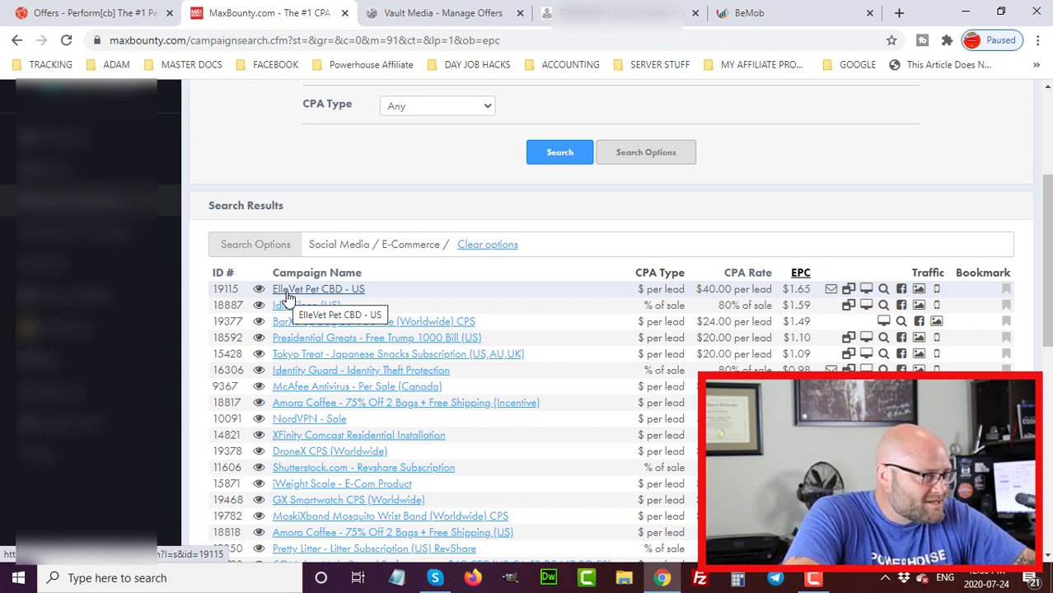
pyautogui.moveTo(305, 315)
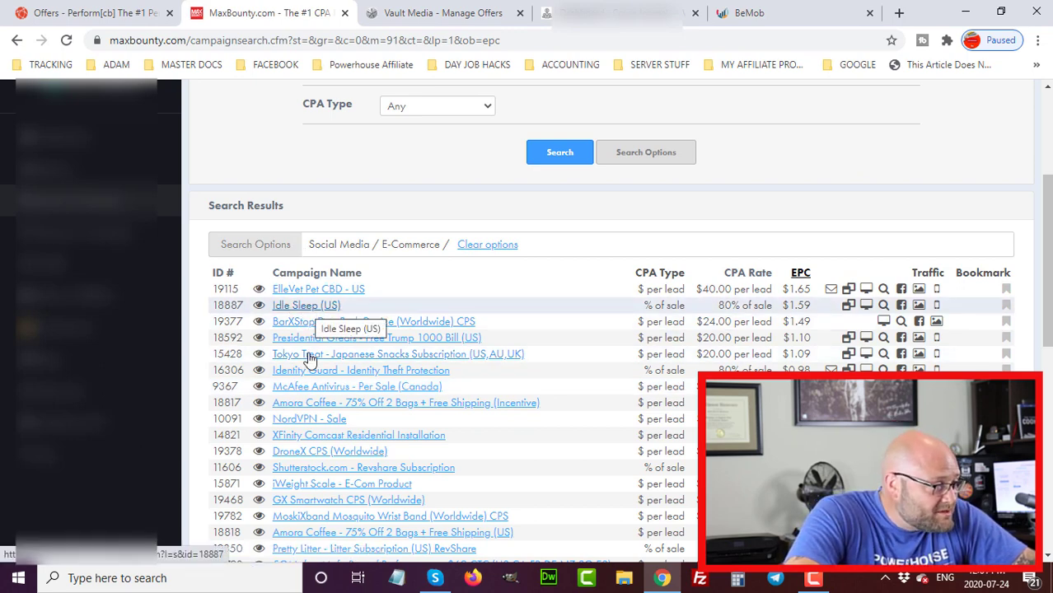
pyautogui.moveTo(329, 355)
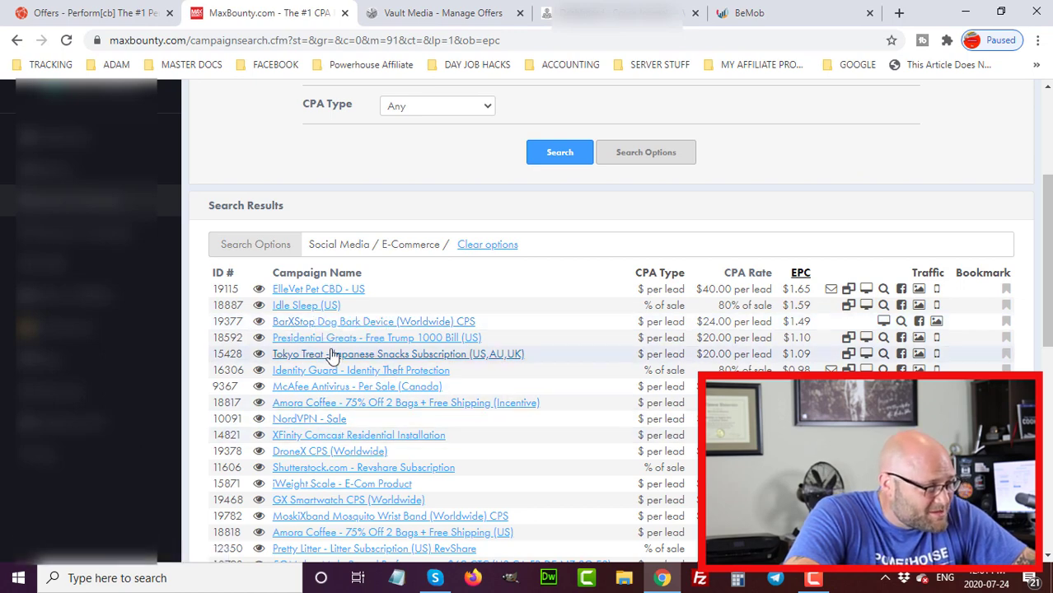
pyautogui.moveTo(296, 321)
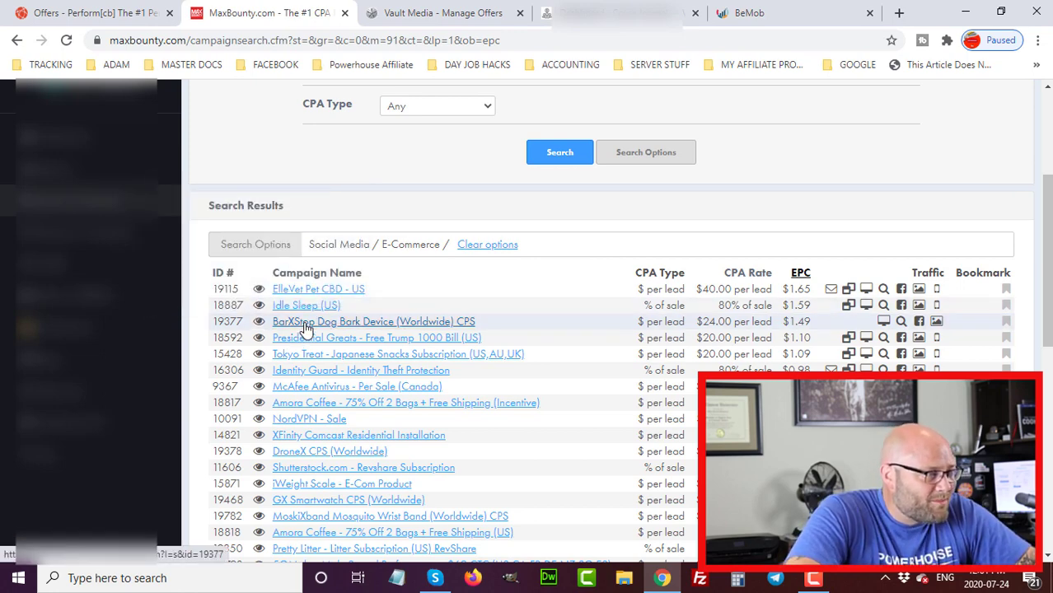
# Open the BarXStop Dog Bark Device campaign and review its description, $24 payout and traffic types
pyautogui.click(373, 322)
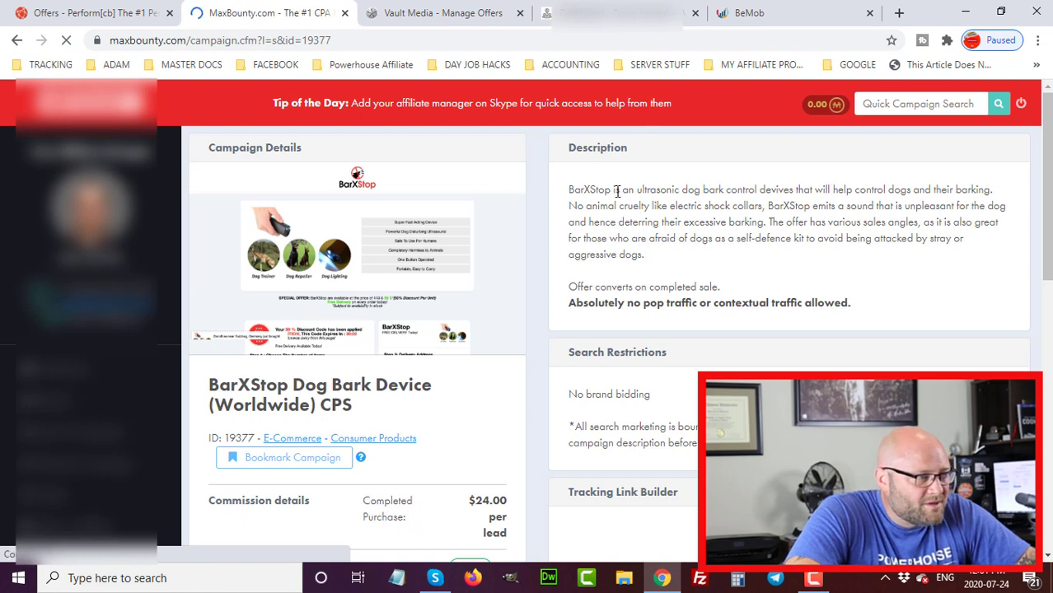
pyautogui.moveTo(750, 189); pyautogui.dragTo(865, 189)
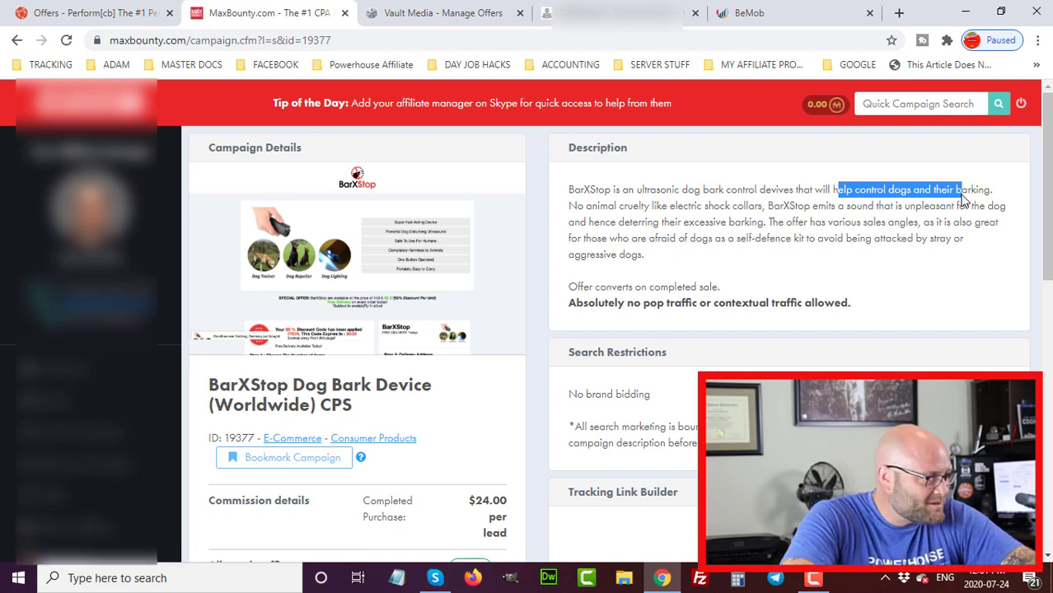
pyautogui.scroll(-3)
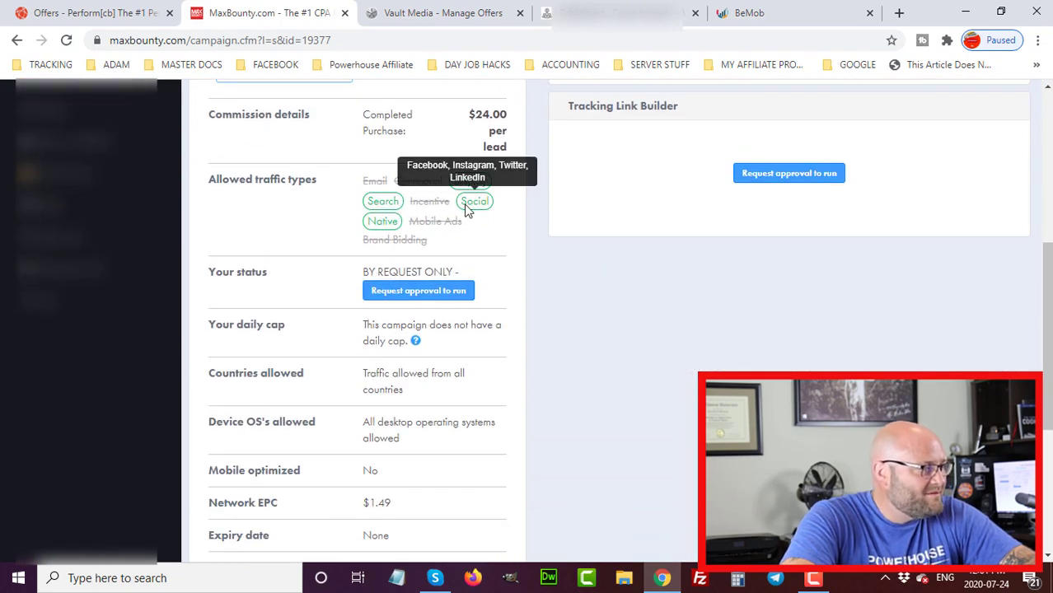
pyautogui.moveTo(383, 201)
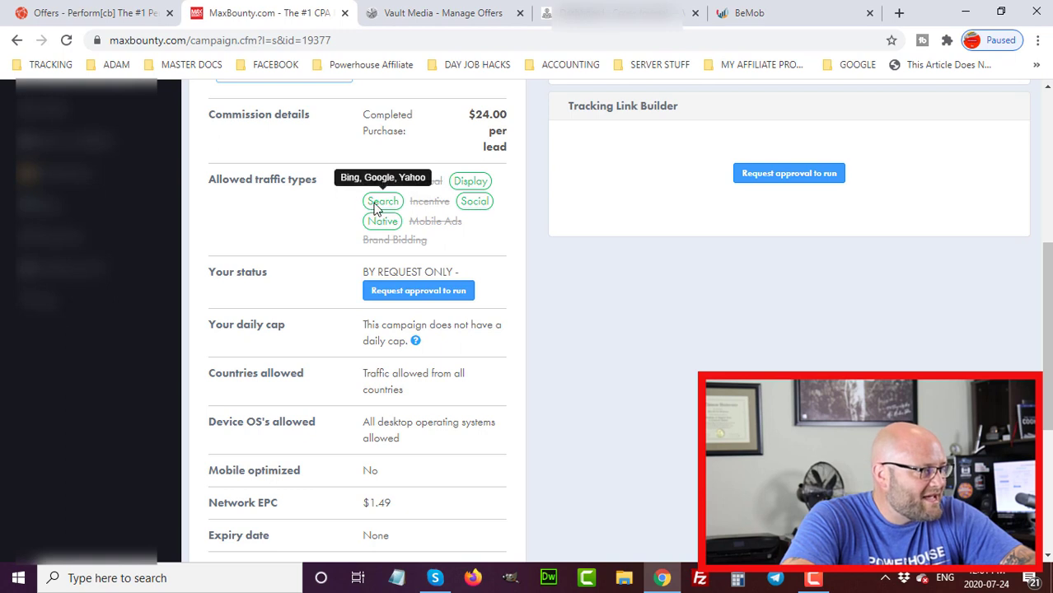
pyautogui.moveTo(382, 221)
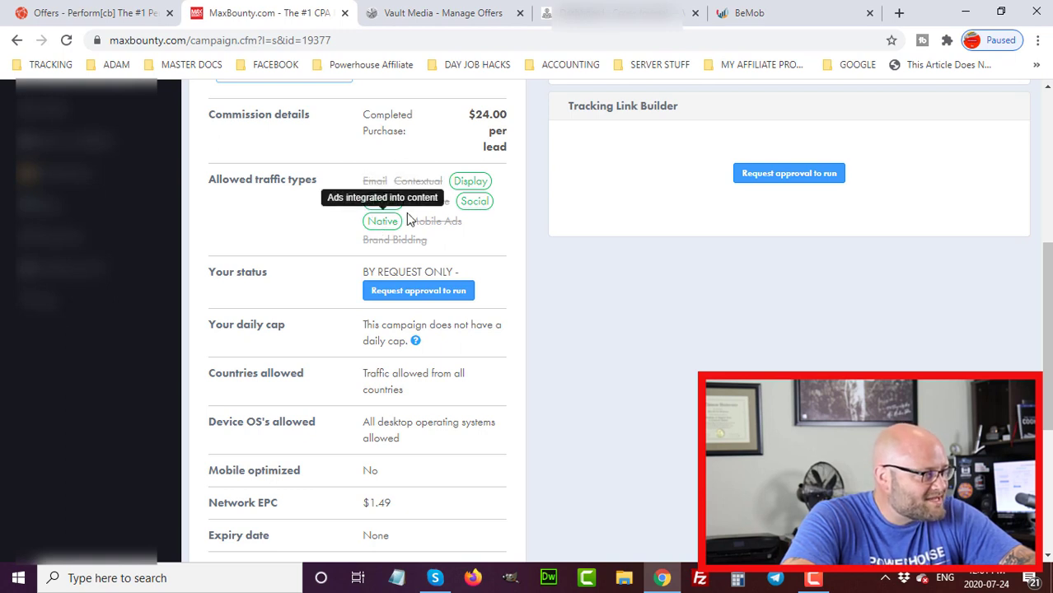
pyautogui.moveTo(374, 181)
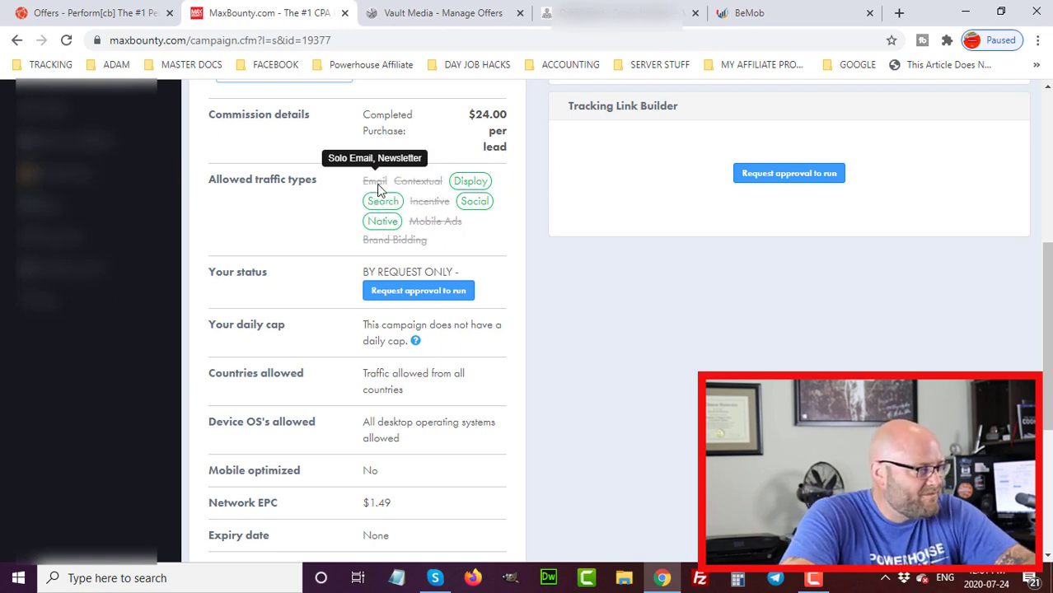
pyautogui.scroll(-3)
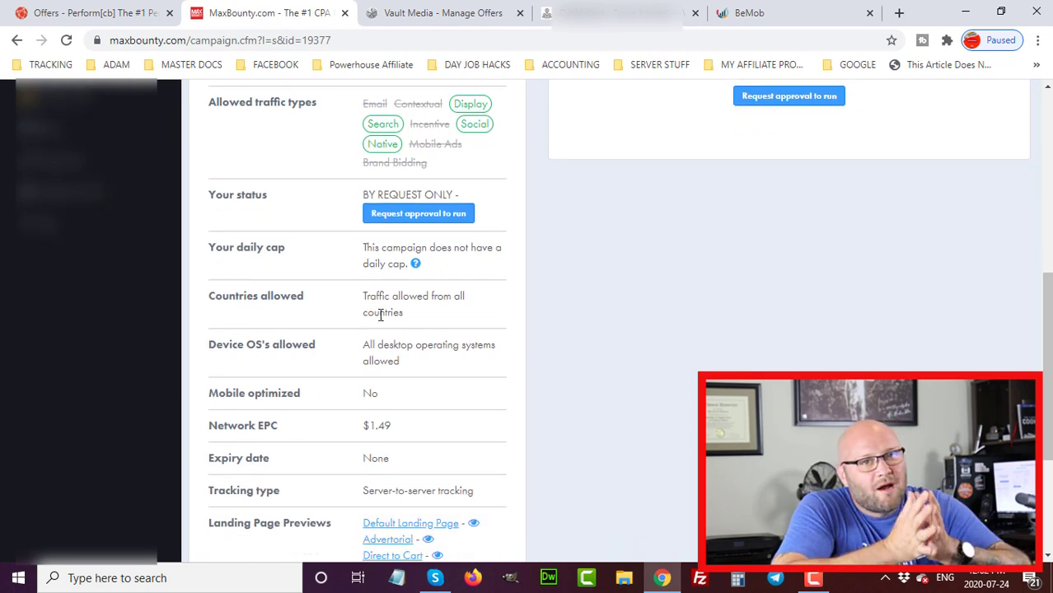
pyautogui.scroll(3)
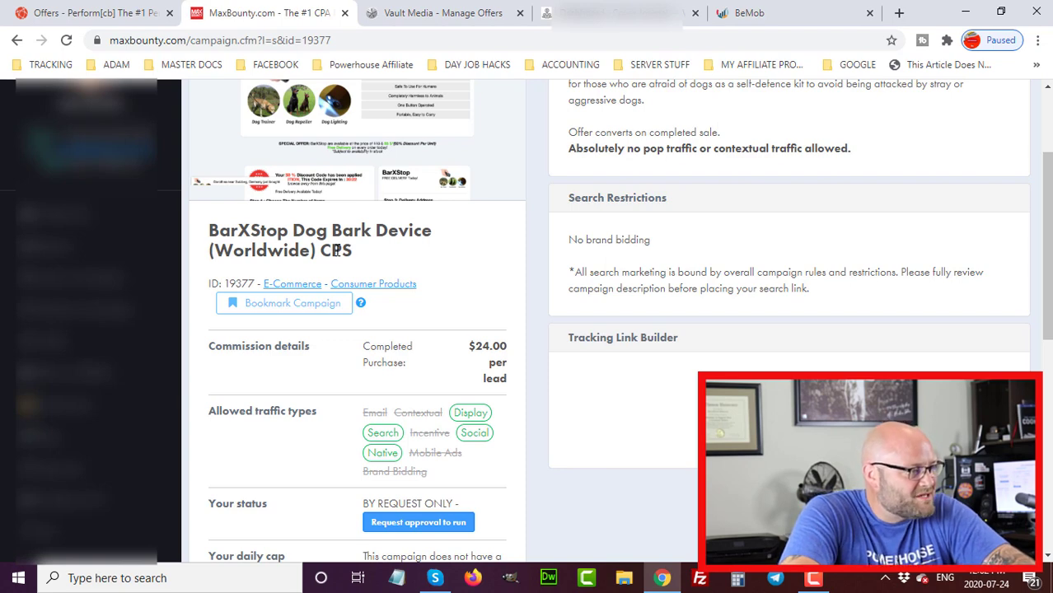
pyautogui.scroll(-3)
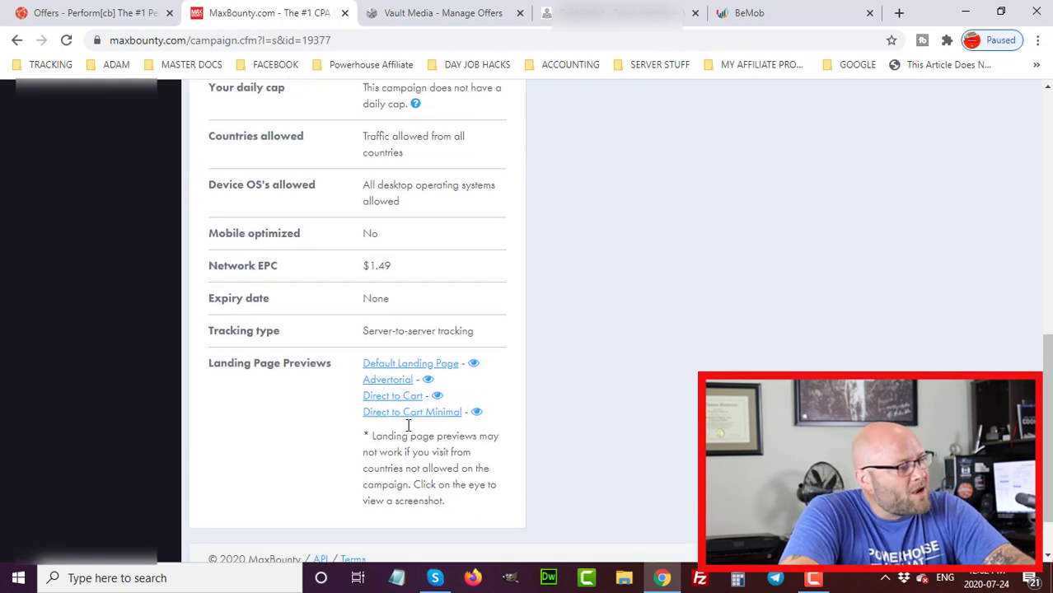
pyautogui.scroll(3)
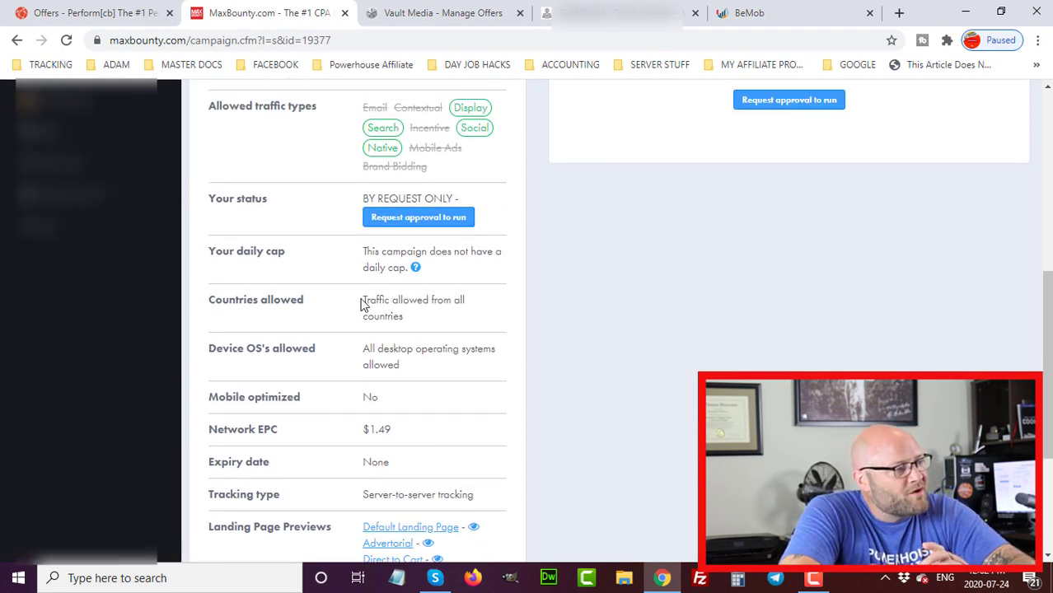
pyautogui.doubleClick(412, 308)
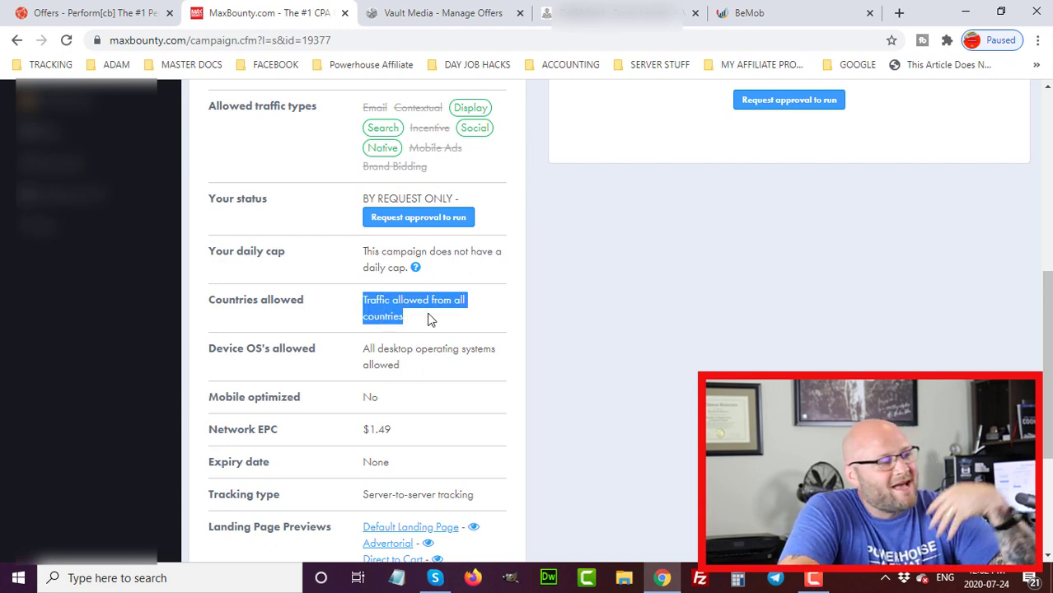
pyautogui.scroll(3)
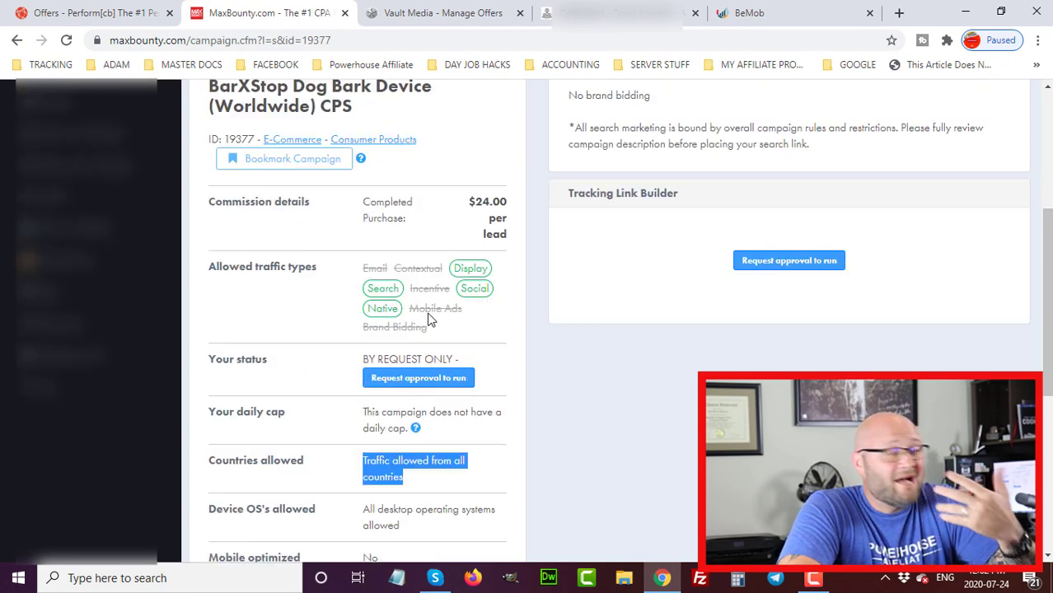
pyautogui.scroll(3)
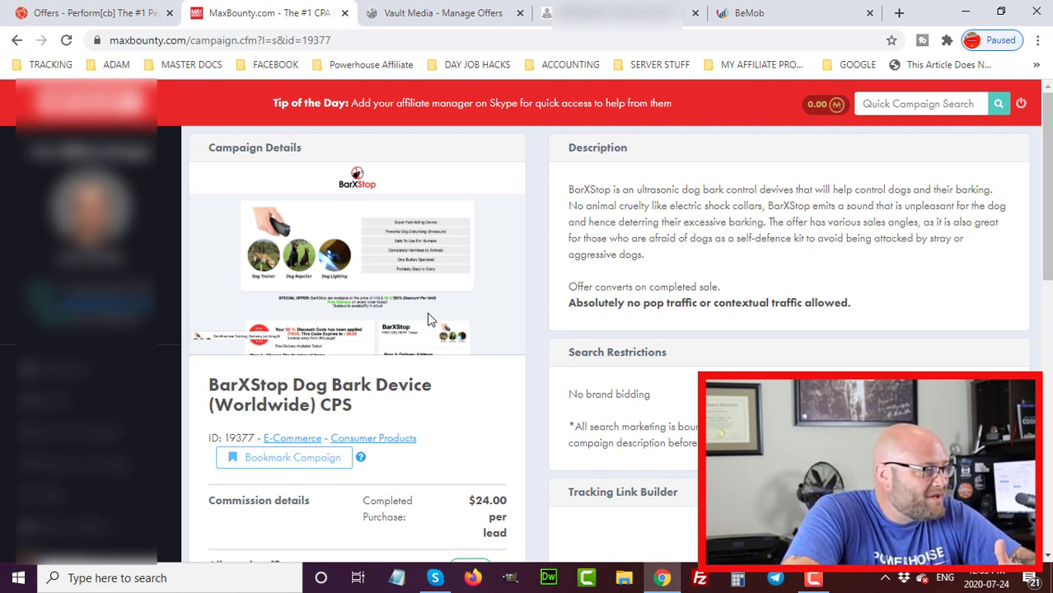
pyautogui.moveTo(457, 307)
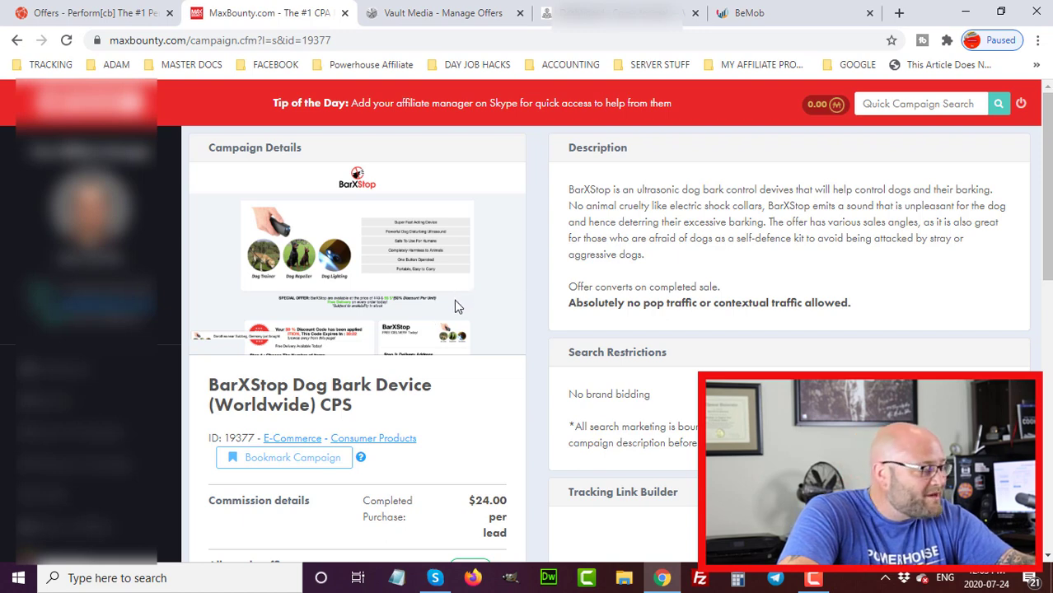
pyautogui.scroll(-3)
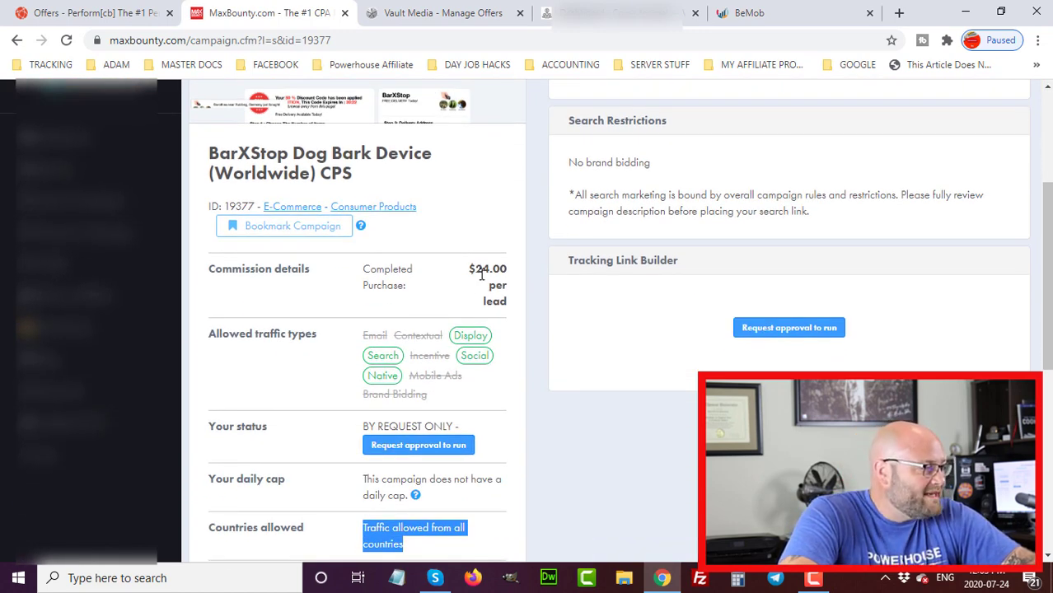
pyautogui.moveTo(474, 355)
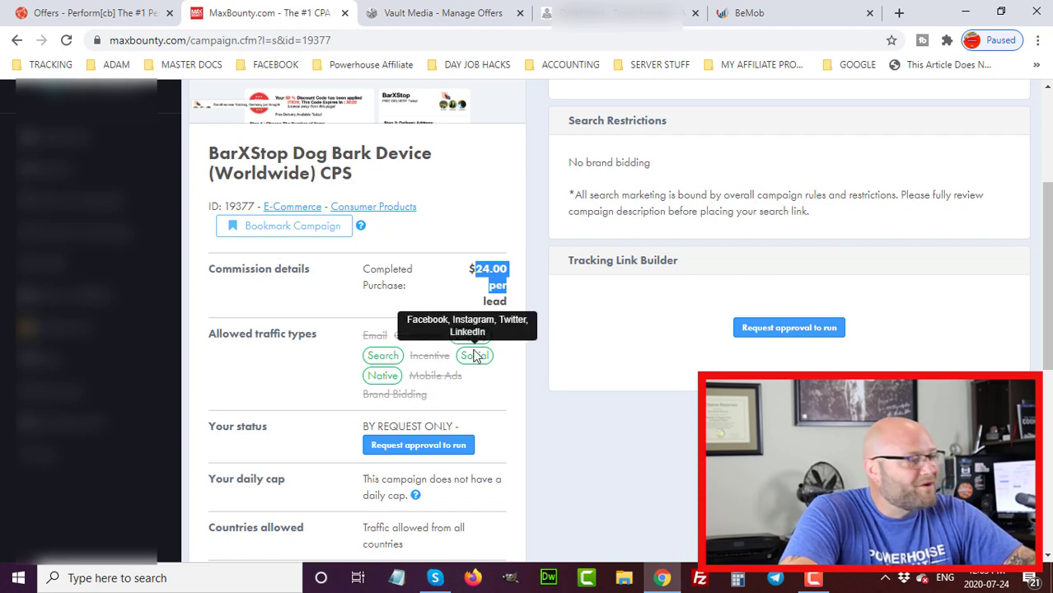
pyautogui.scroll(-3)
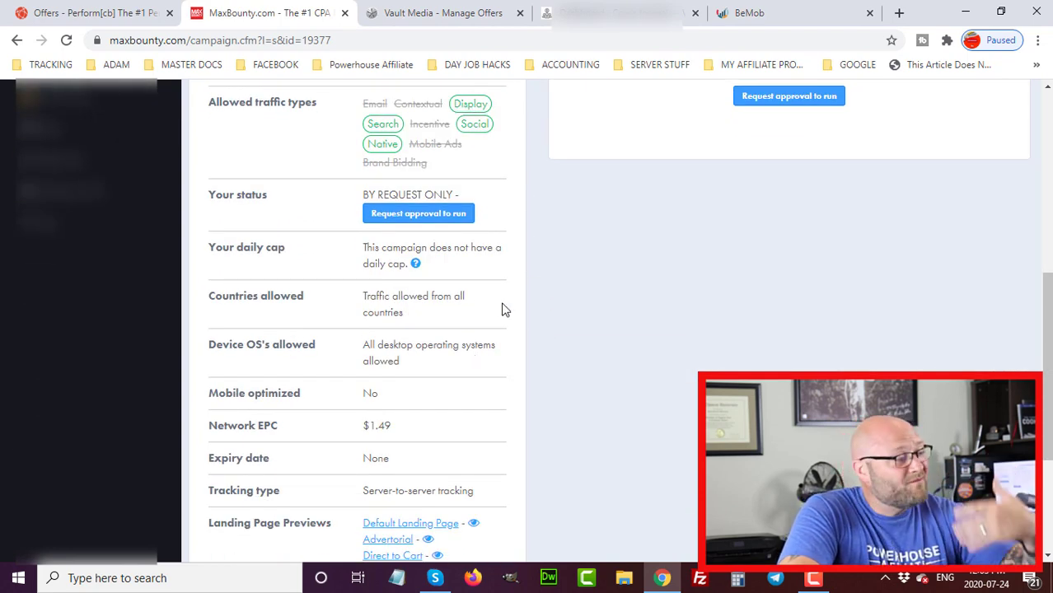
pyautogui.moveTo(260, 255)
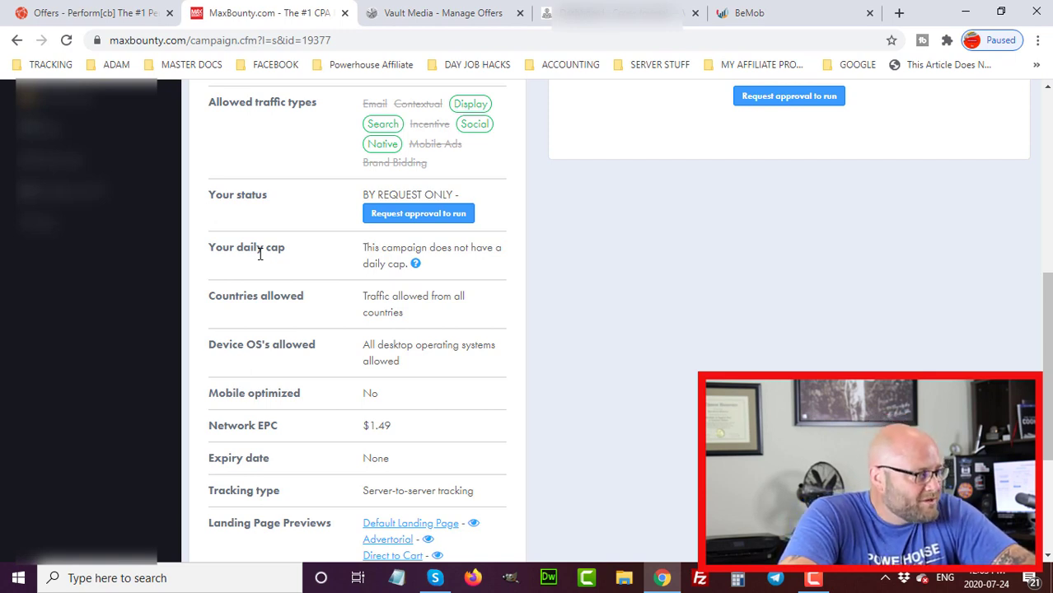
pyautogui.moveTo(288, 385)
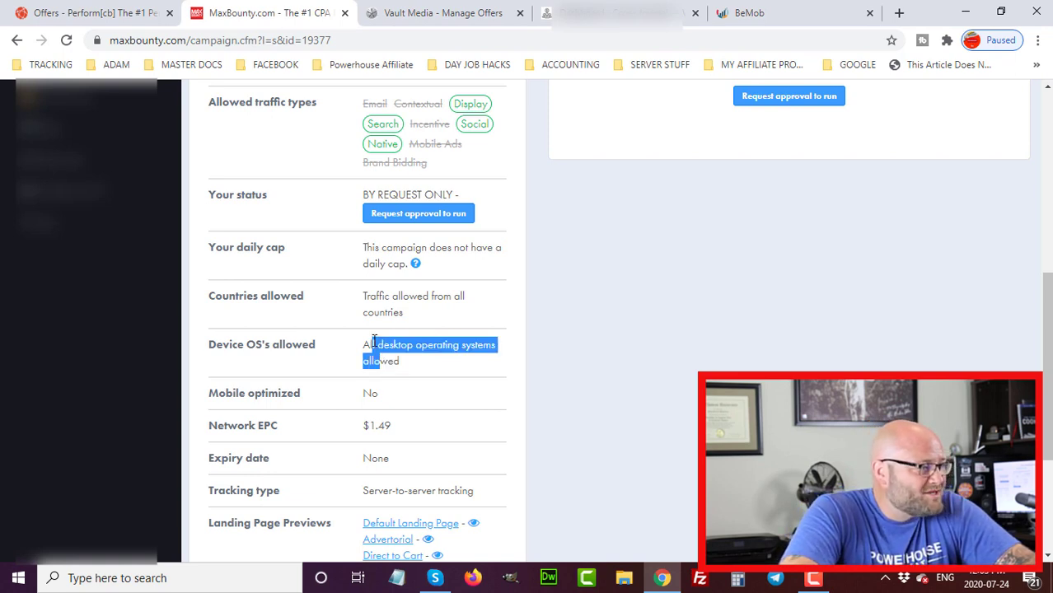
pyautogui.scroll(-3)
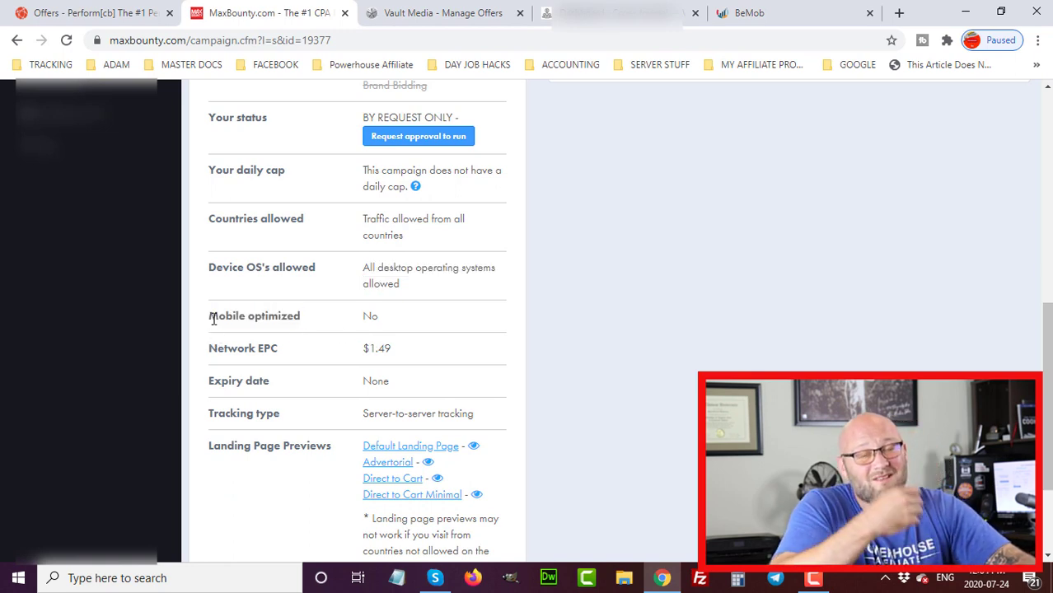
pyautogui.doubleClick(254, 315)
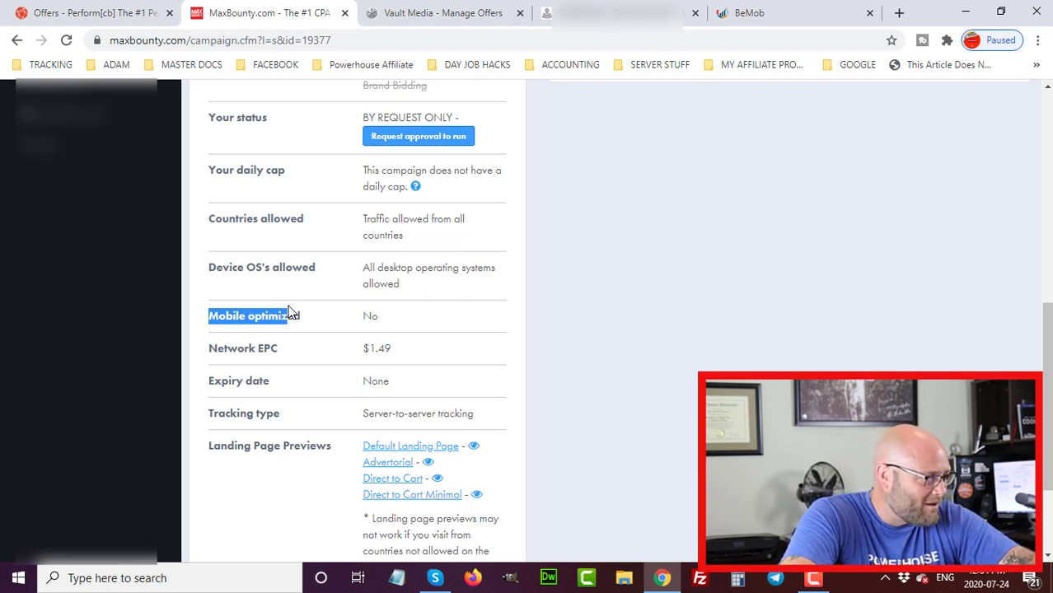
pyautogui.scroll(-3)
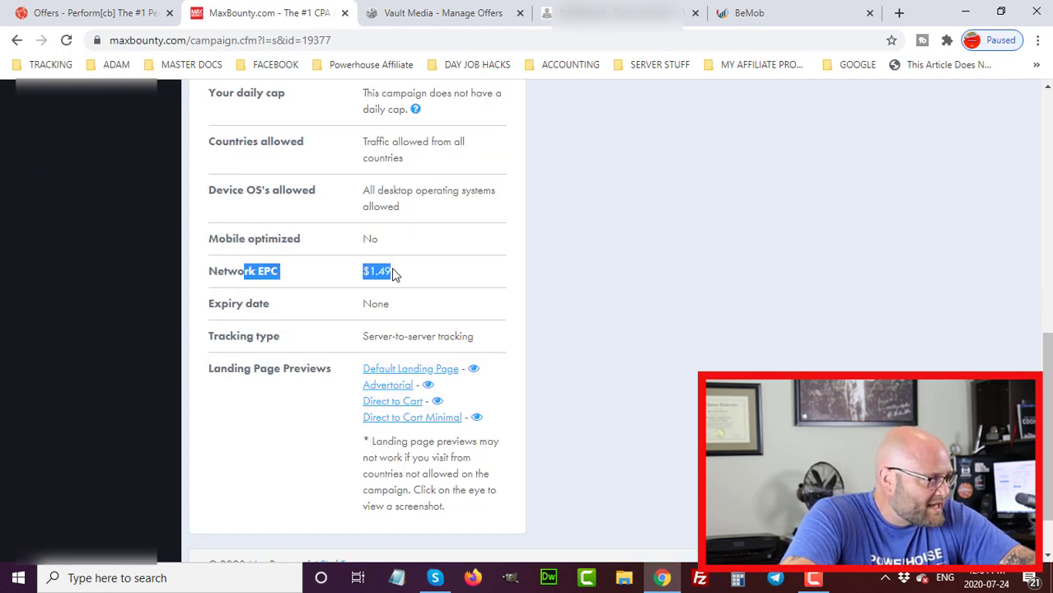
pyautogui.scroll(-3)
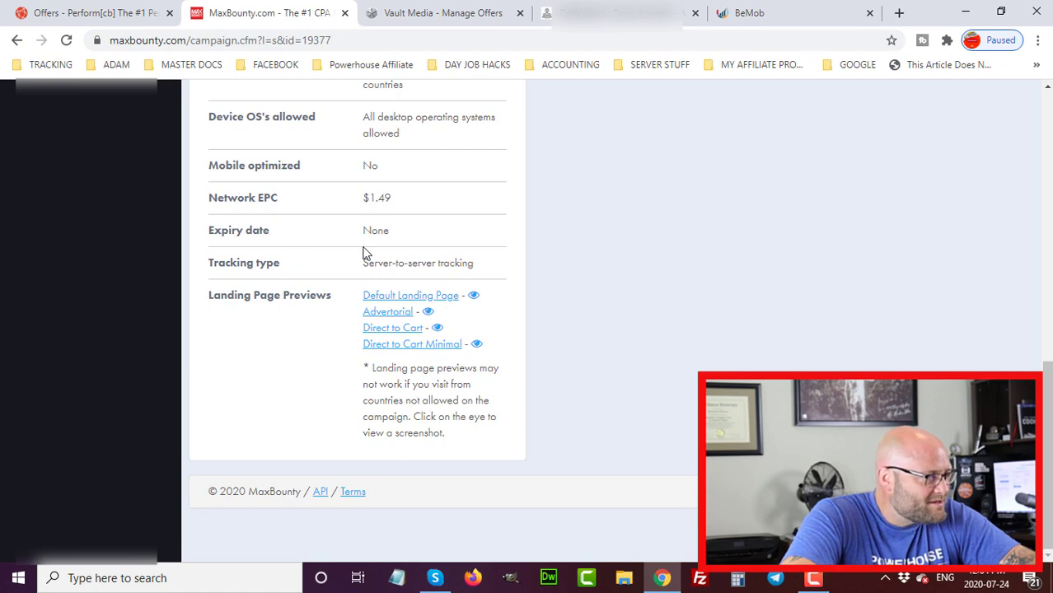
pyautogui.moveTo(241, 249)
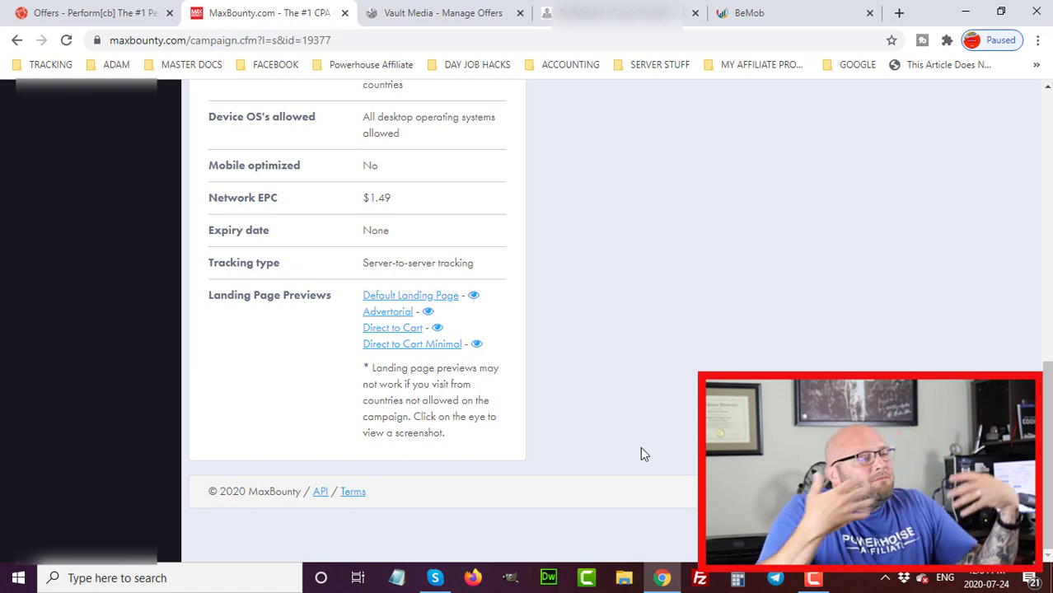
pyautogui.scroll(3)
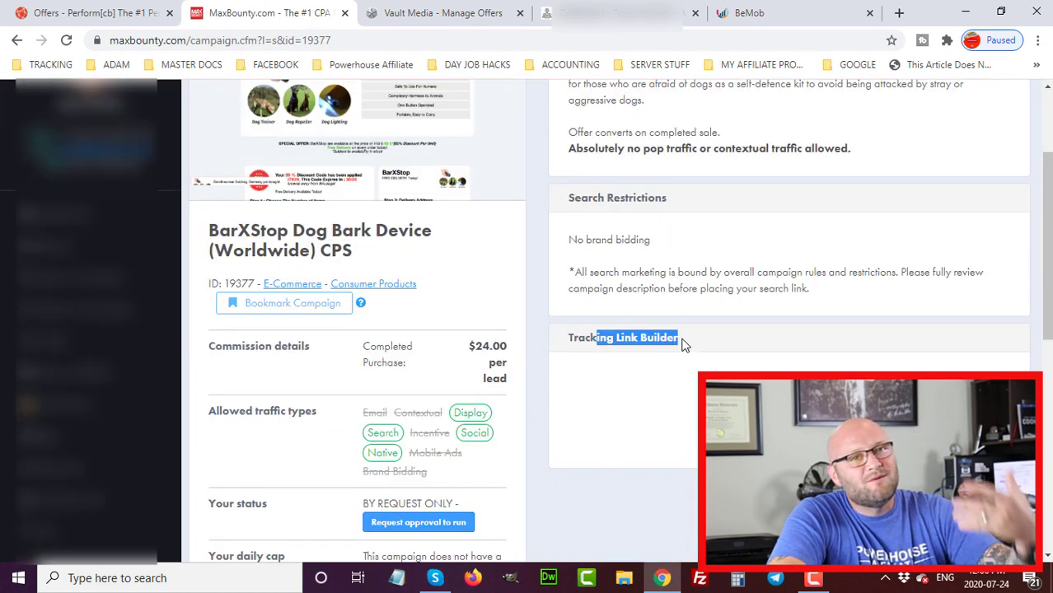
pyautogui.moveTo(694, 410)
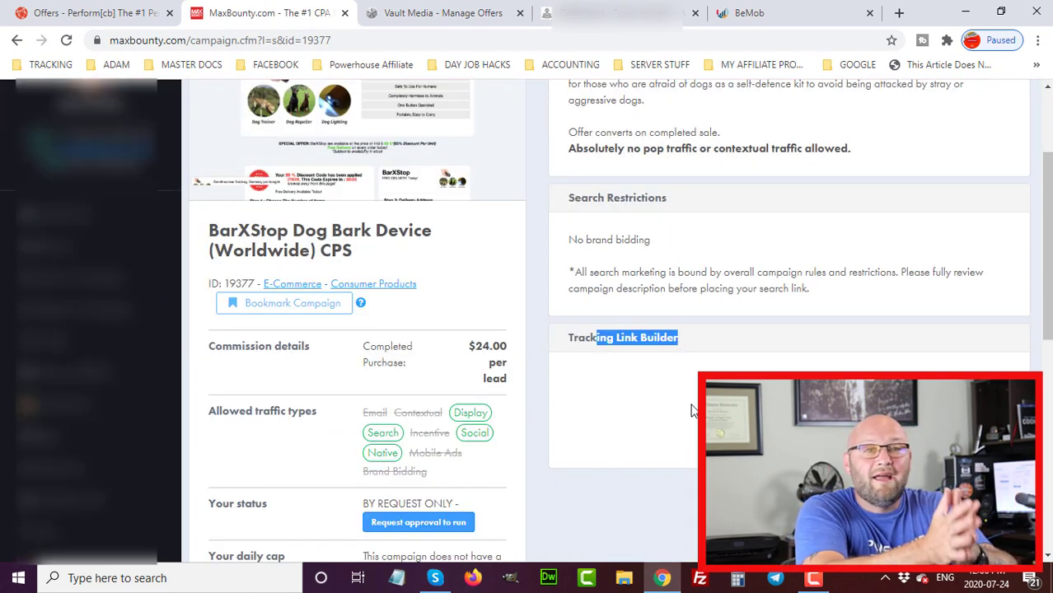
pyautogui.moveTo(593, 410)
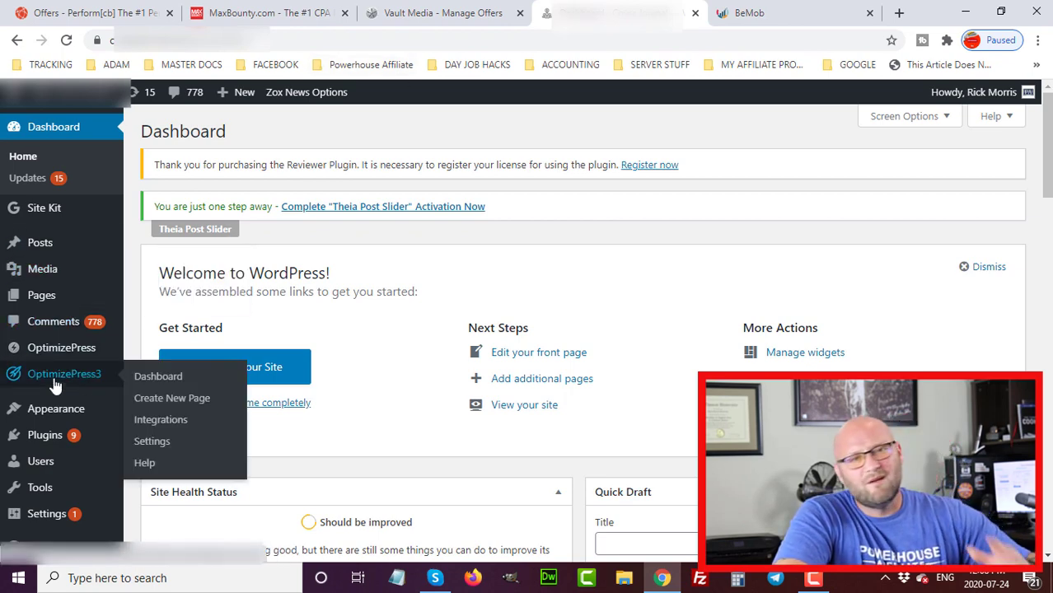
pyautogui.moveTo(171, 398)
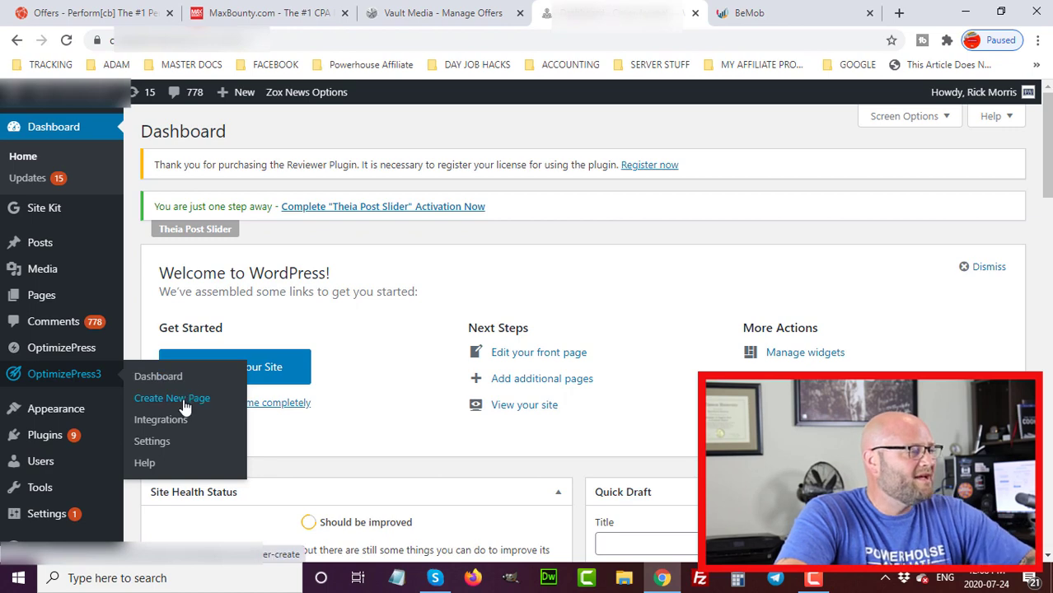
# Open OptimizePress3 Create New Page and scroll through the Landing Pages templates
pyautogui.click(171, 398)
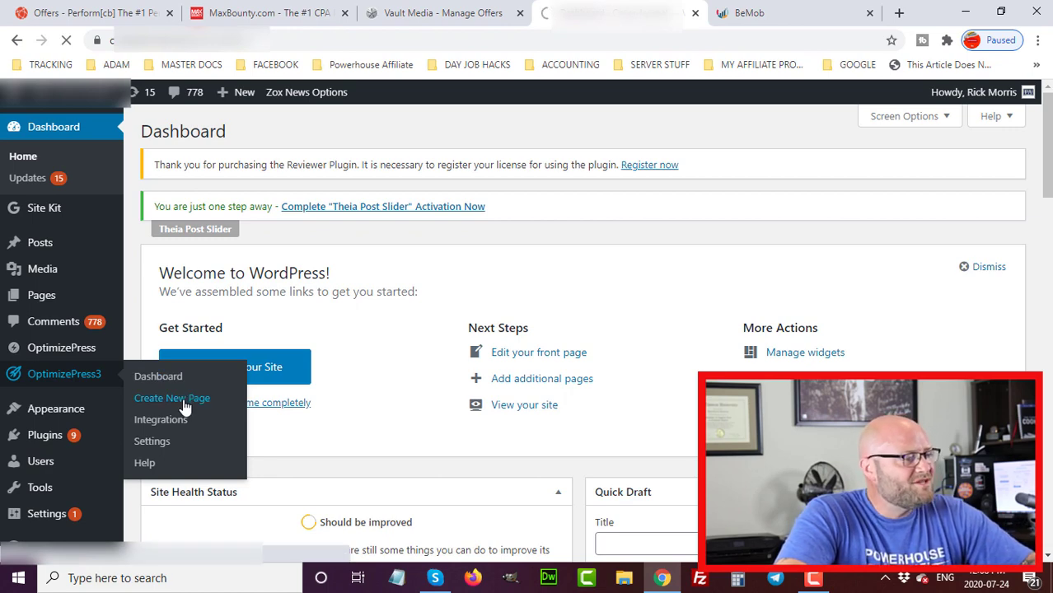
pyautogui.click(171, 398)
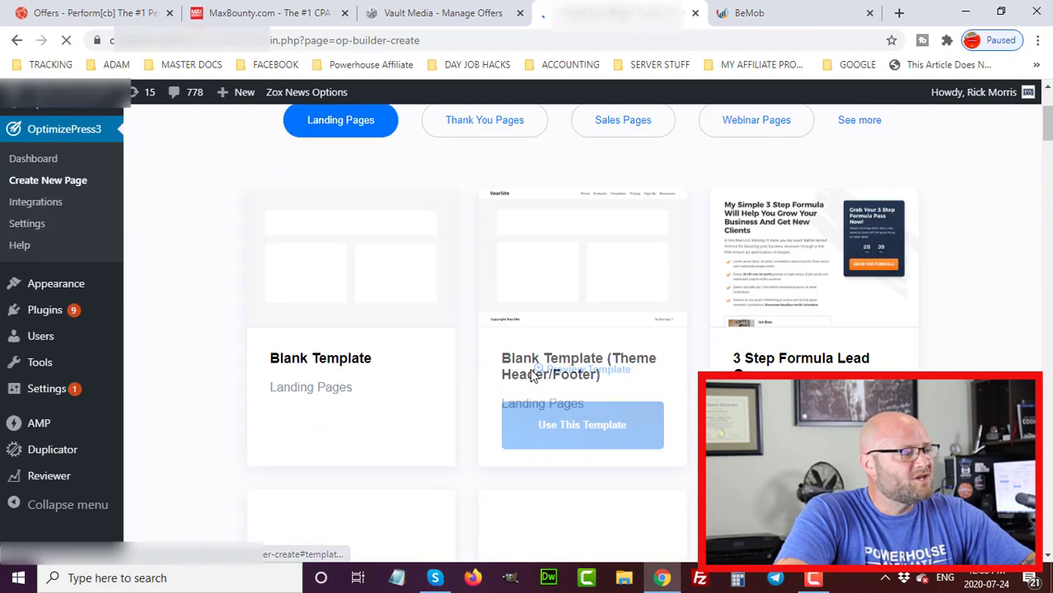
pyautogui.scroll(-3)
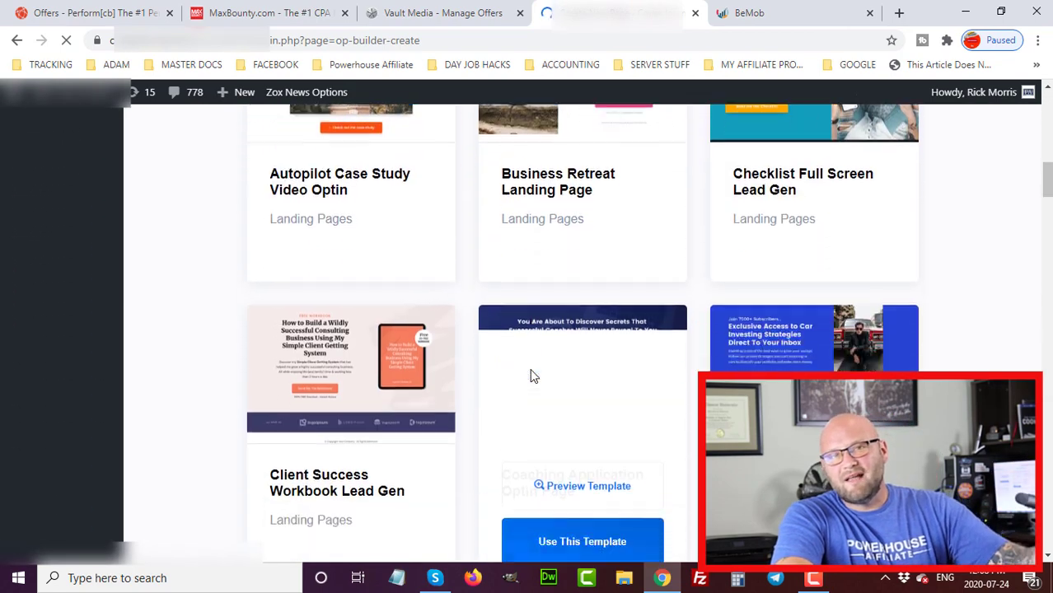
pyautogui.scroll(-3)
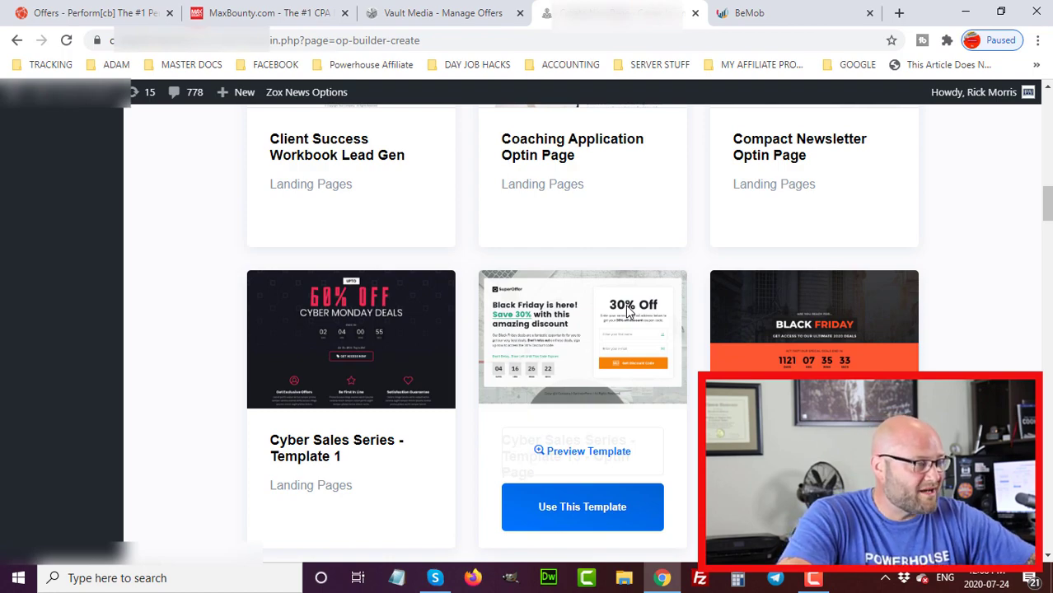
pyautogui.scroll(-3)
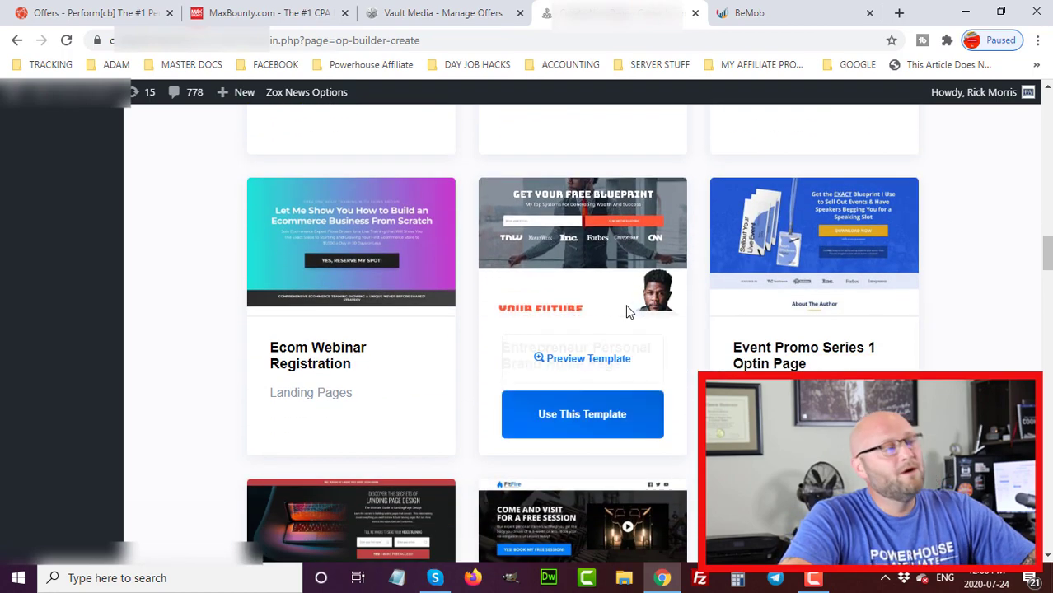
pyautogui.scroll(-3)
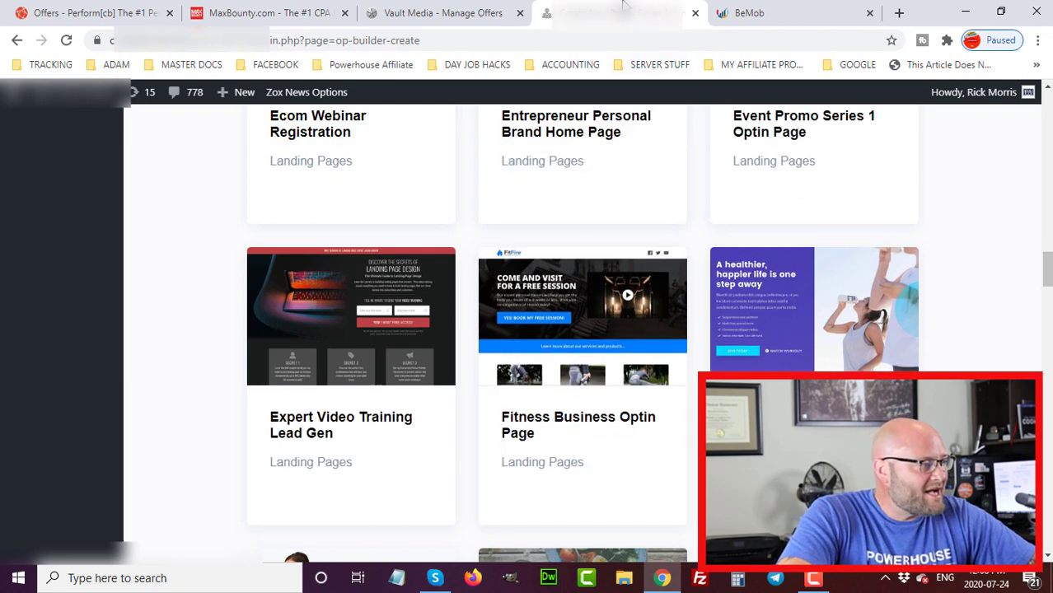
pyautogui.moveTo(748, 12)
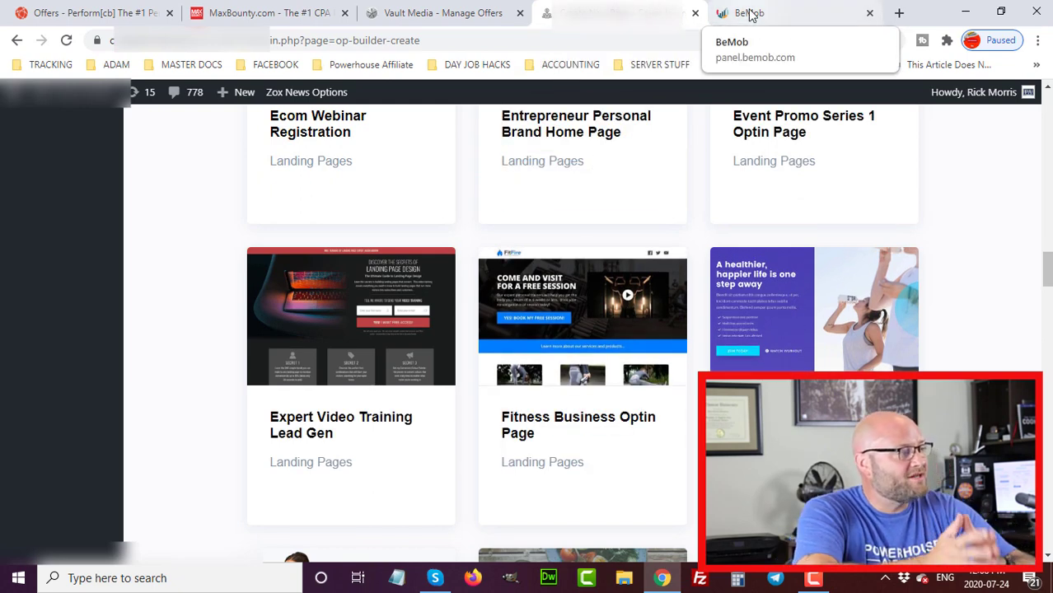